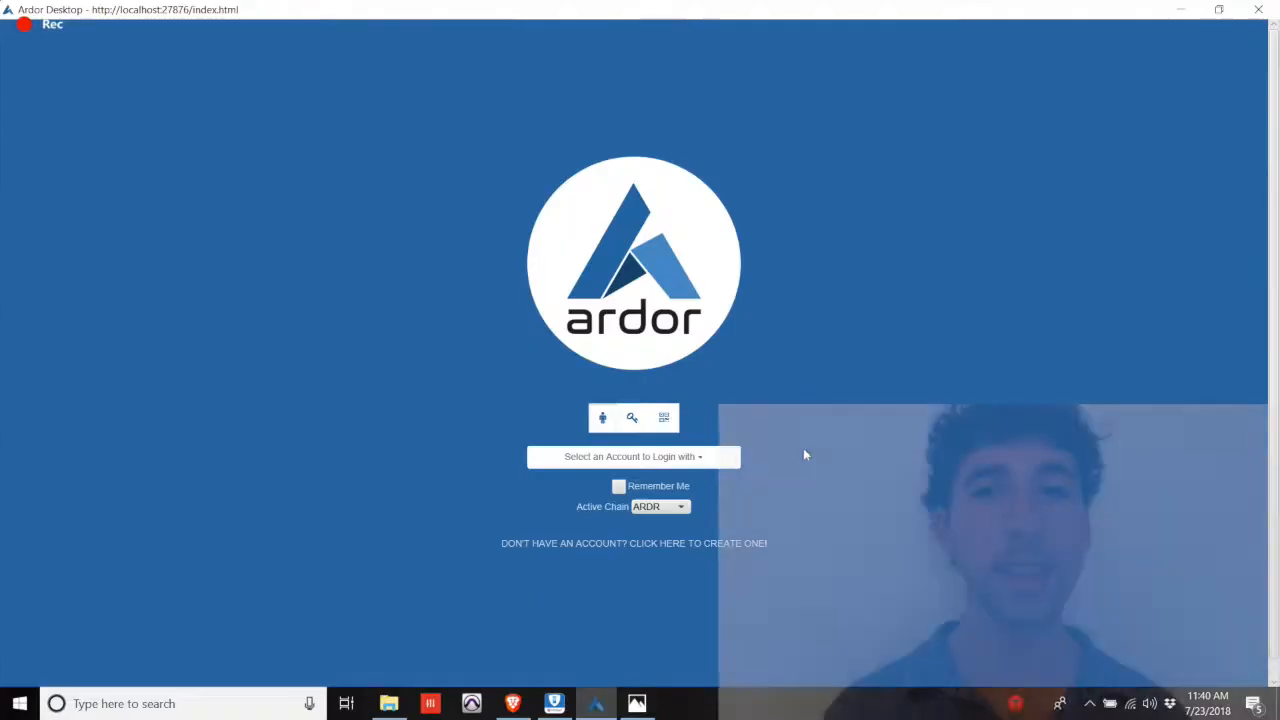
Log in with the saved account from the account list to reach its ARDR dashboard
left_click(633, 456)
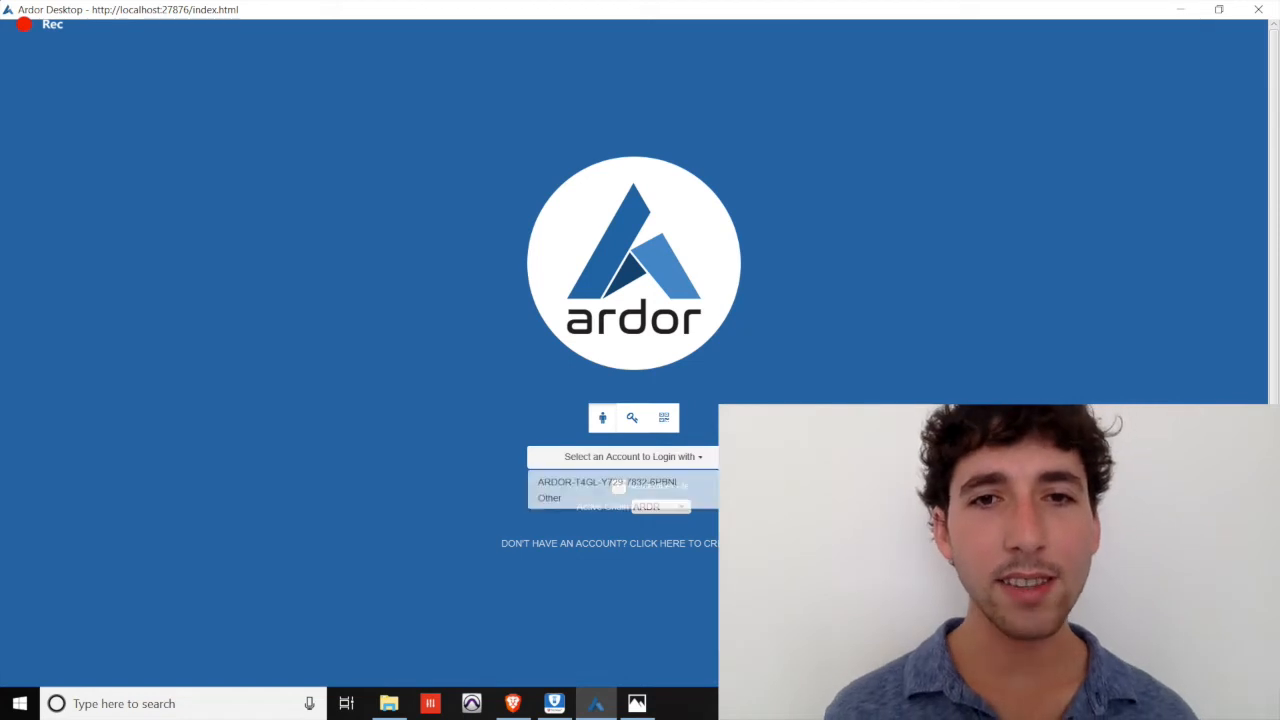
left_click(607, 482)
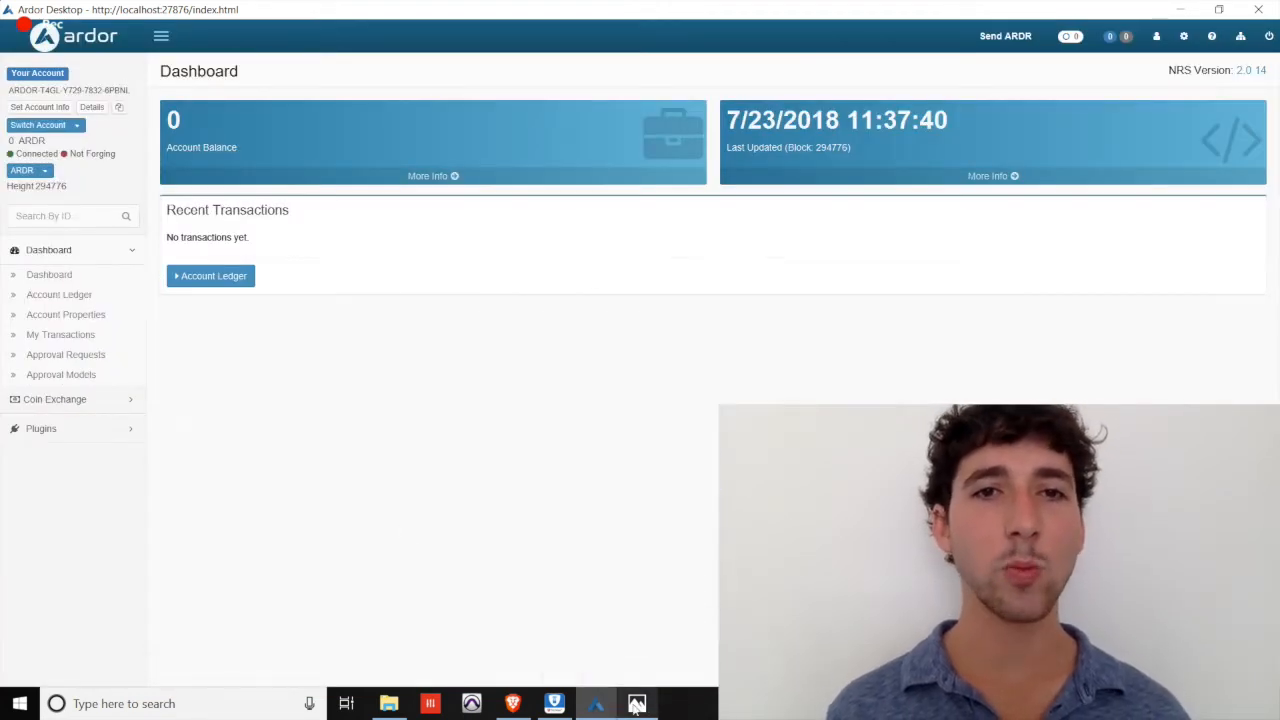
left_click(637, 703)
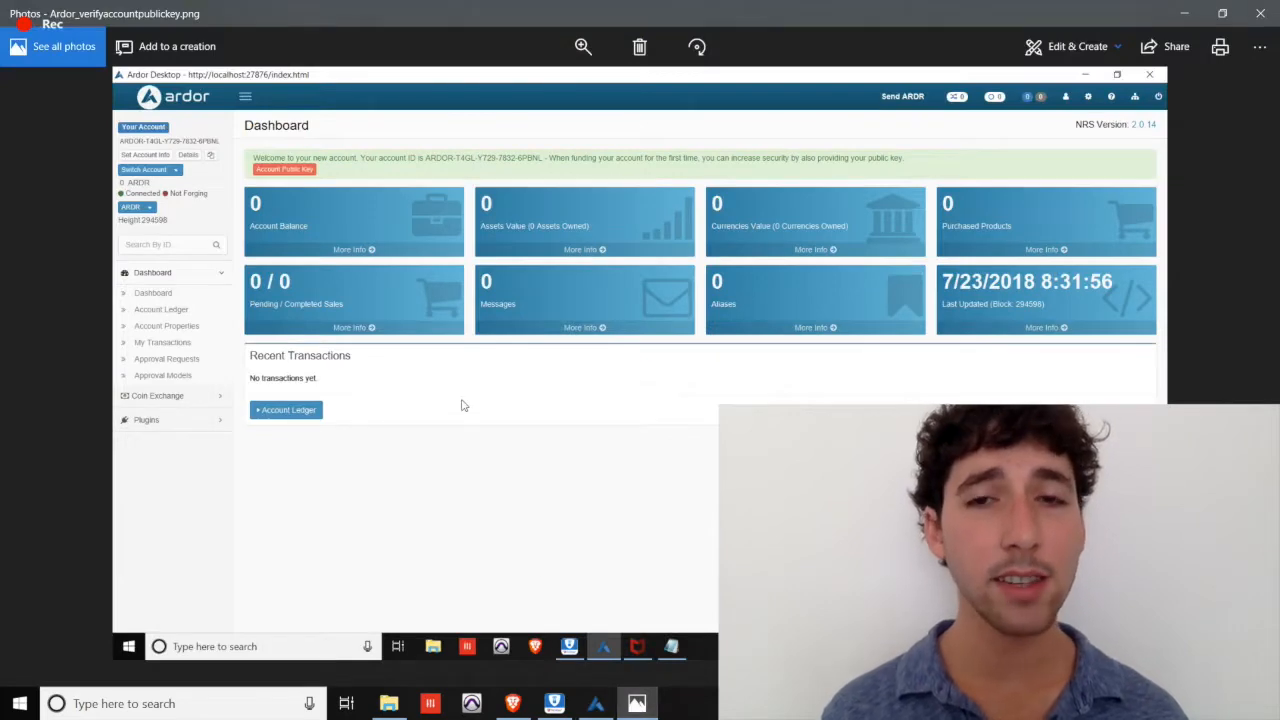
mouse_move(345, 245)
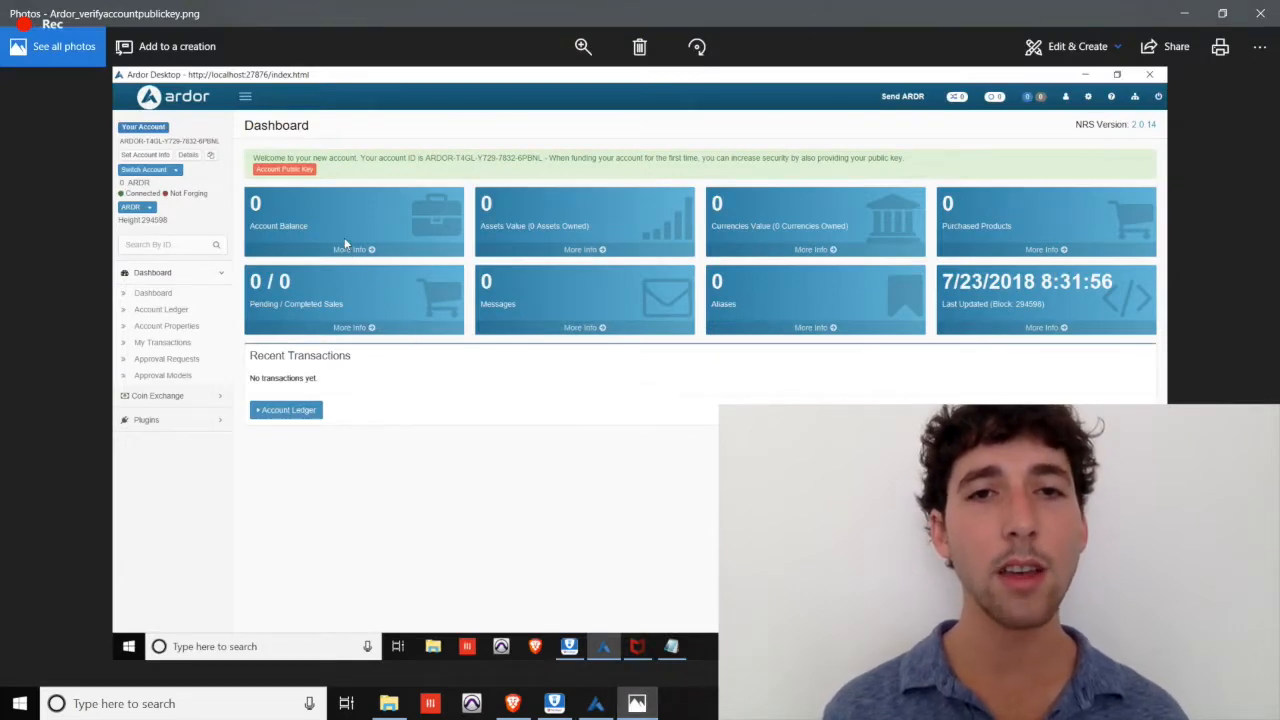
mouse_move(305, 180)
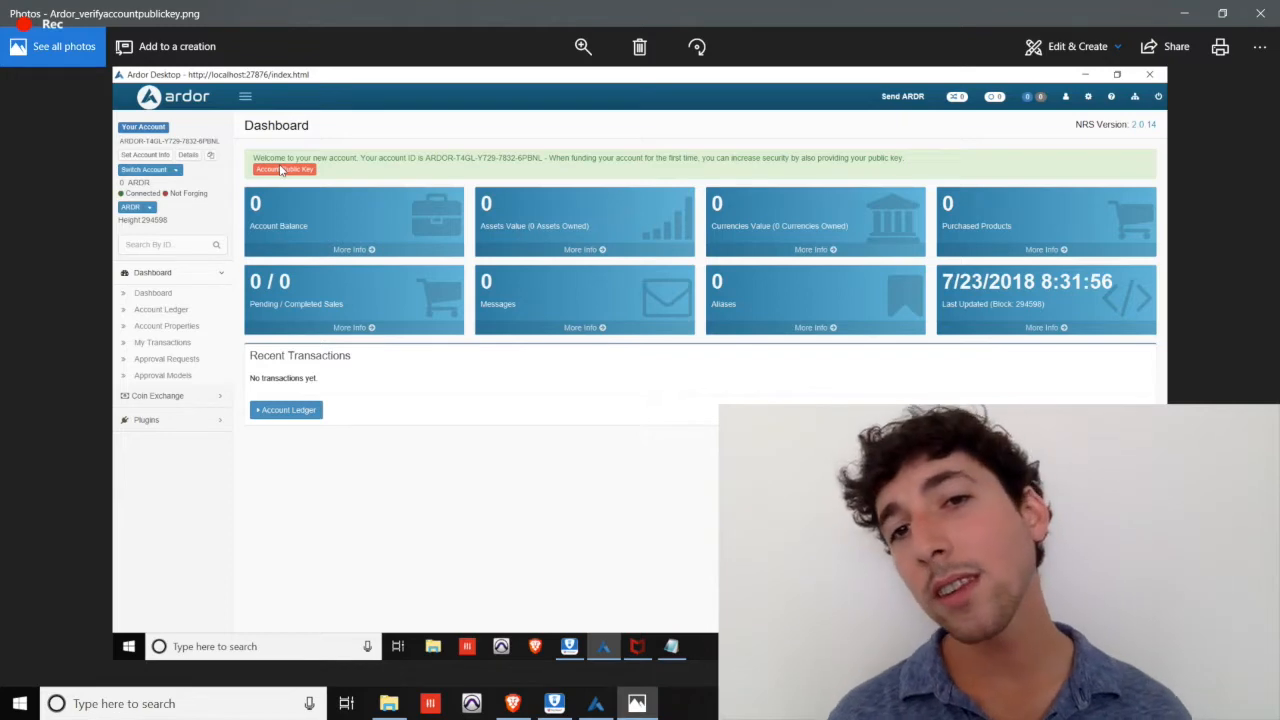
mouse_move(547, 398)
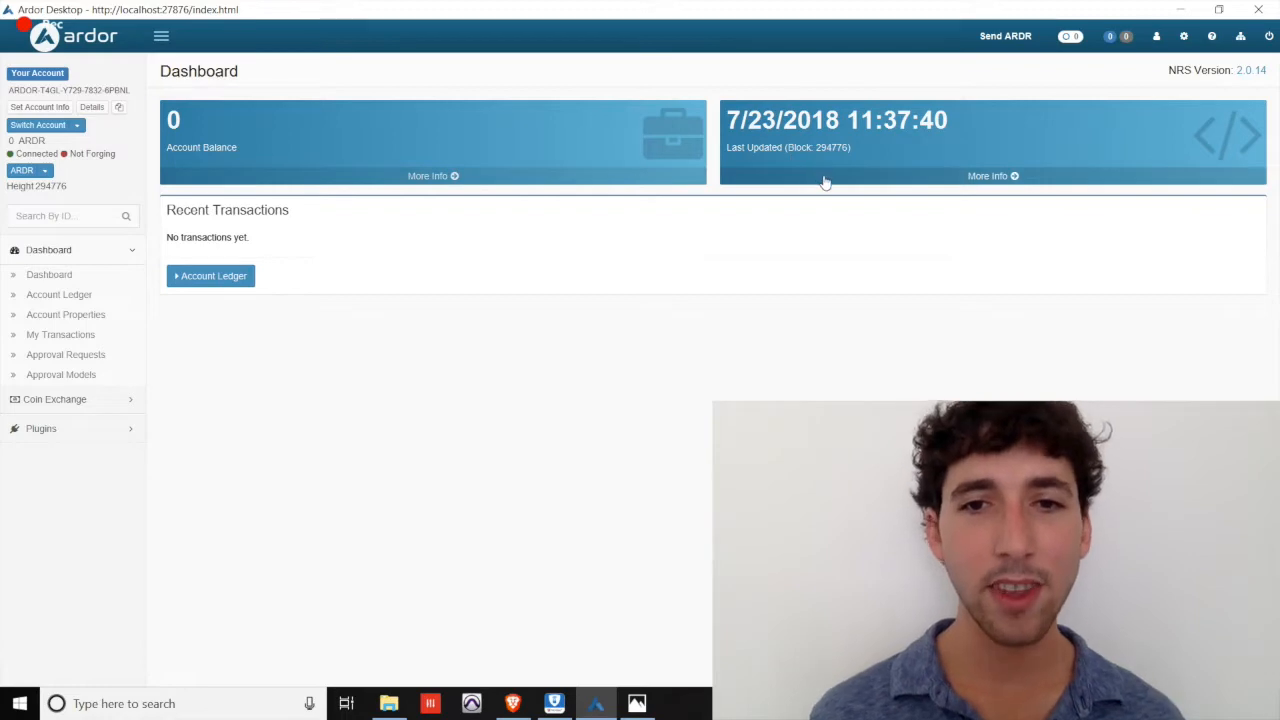
mouse_move(405, 226)
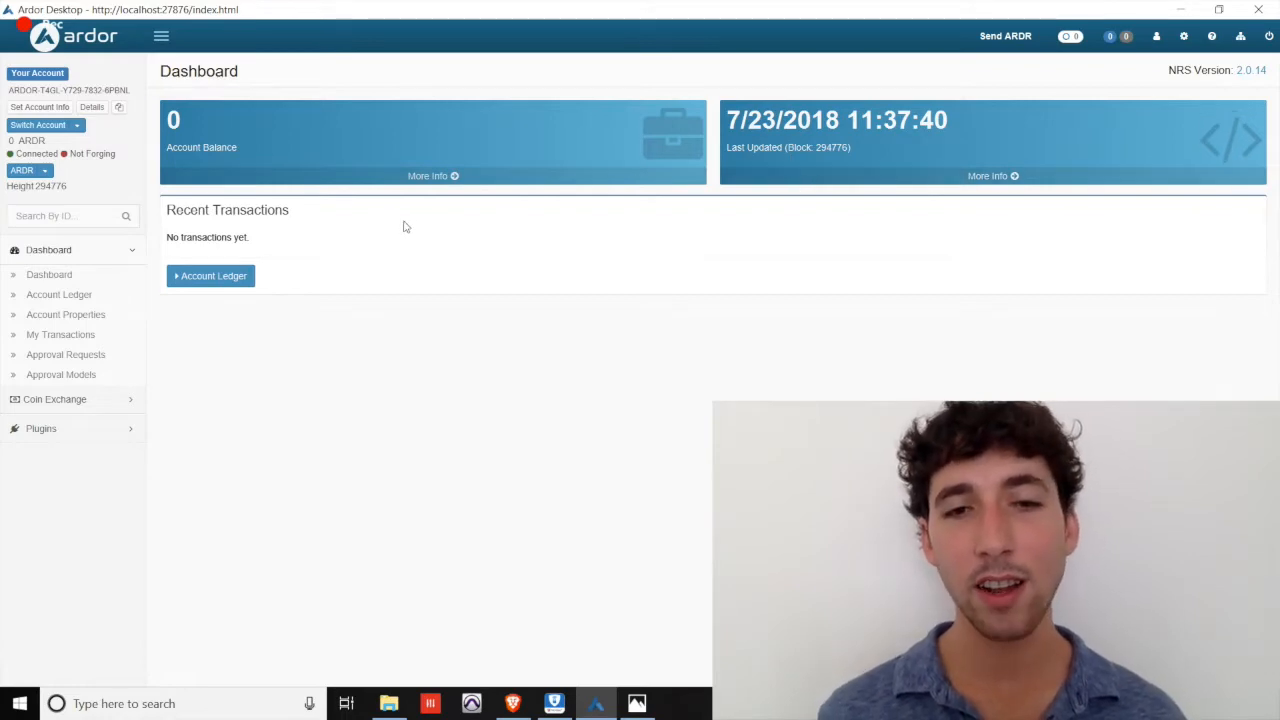
mouse_move(283, 218)
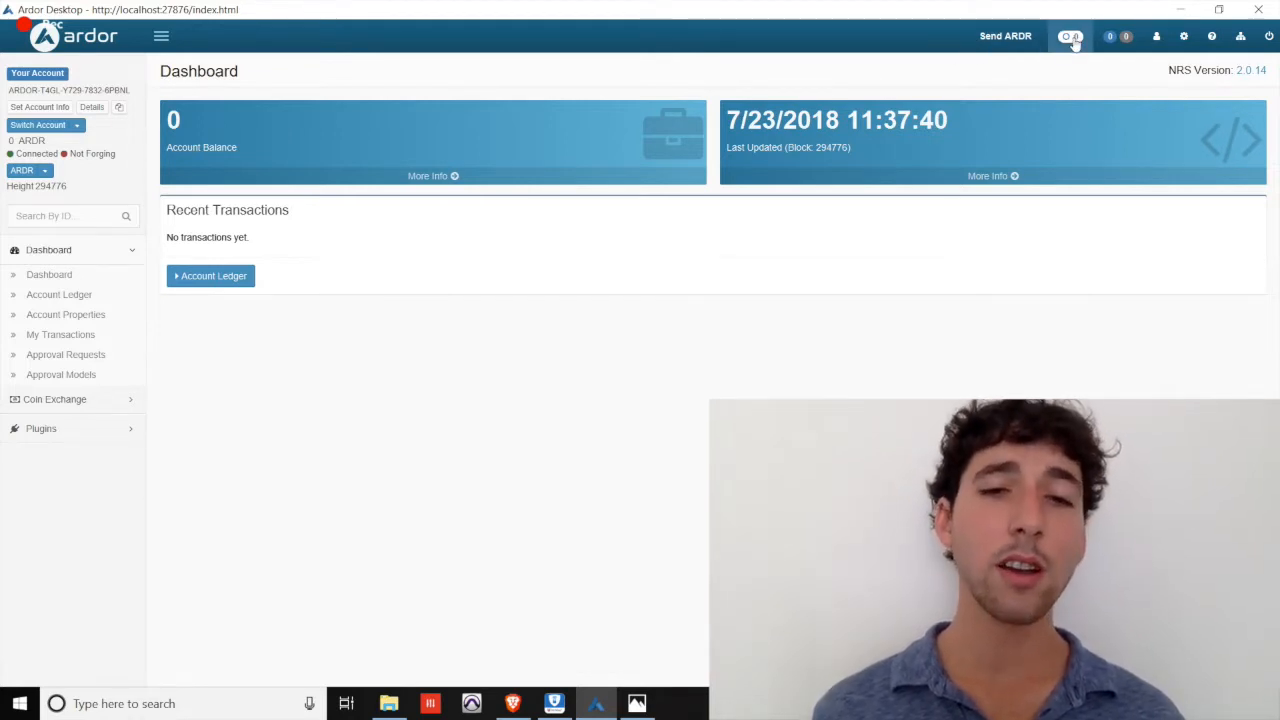
left_click(1110, 36)
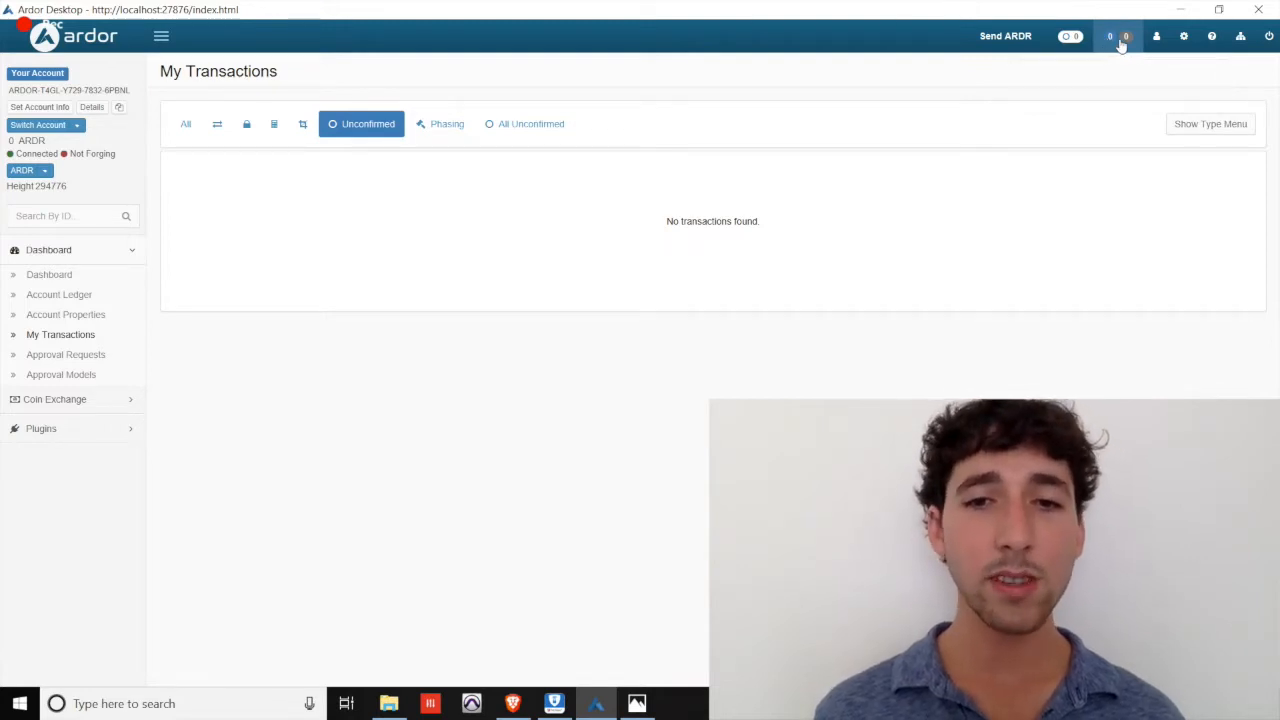
mouse_move(1157, 36)
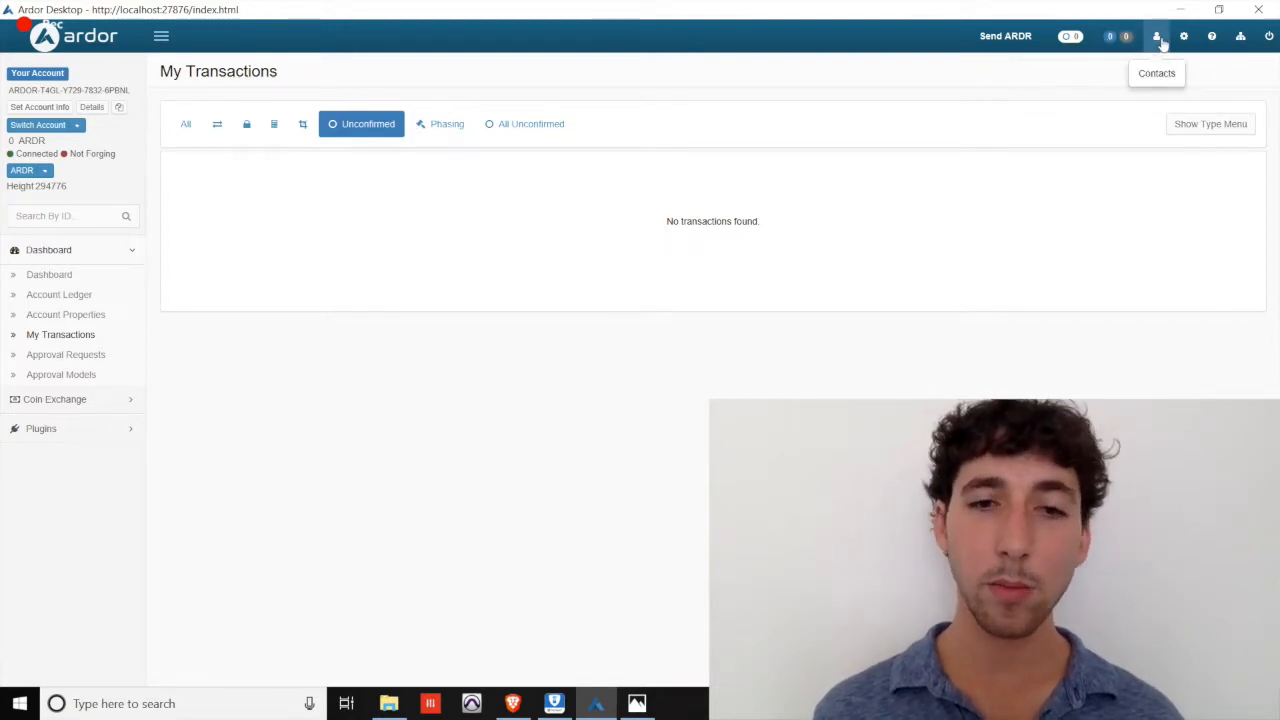
mouse_move(1183, 37)
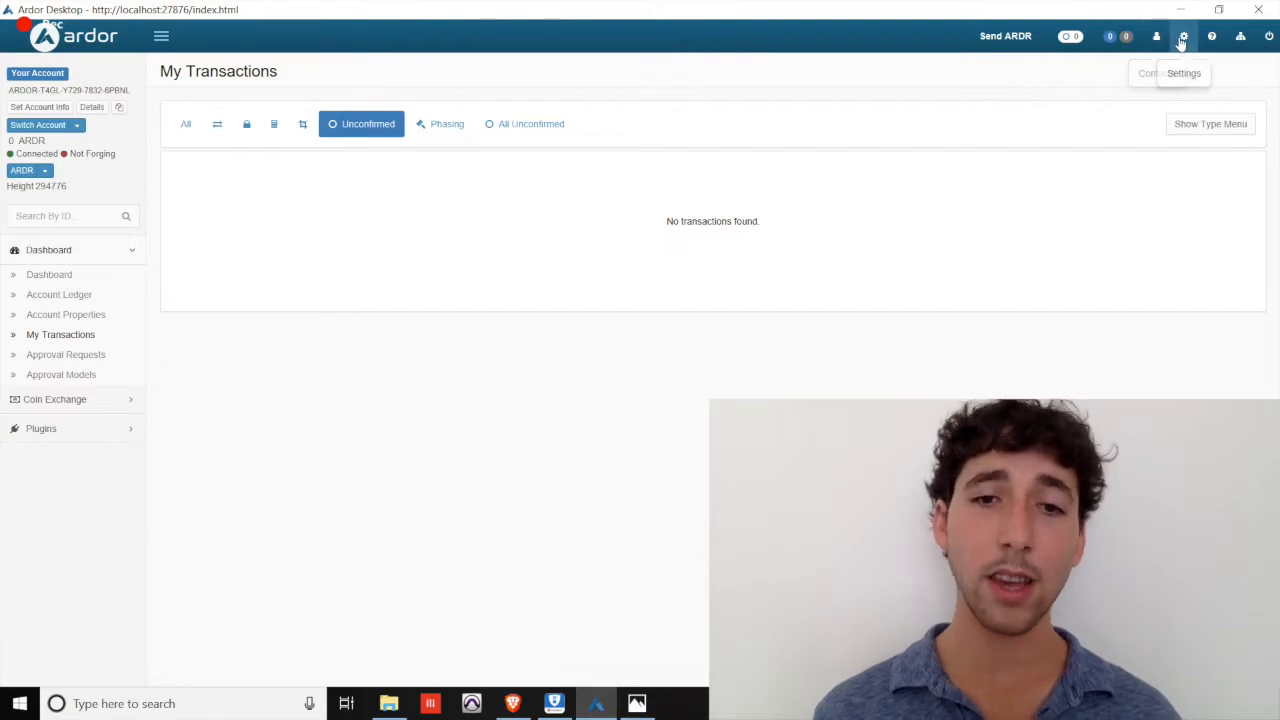
mouse_move(1211, 37)
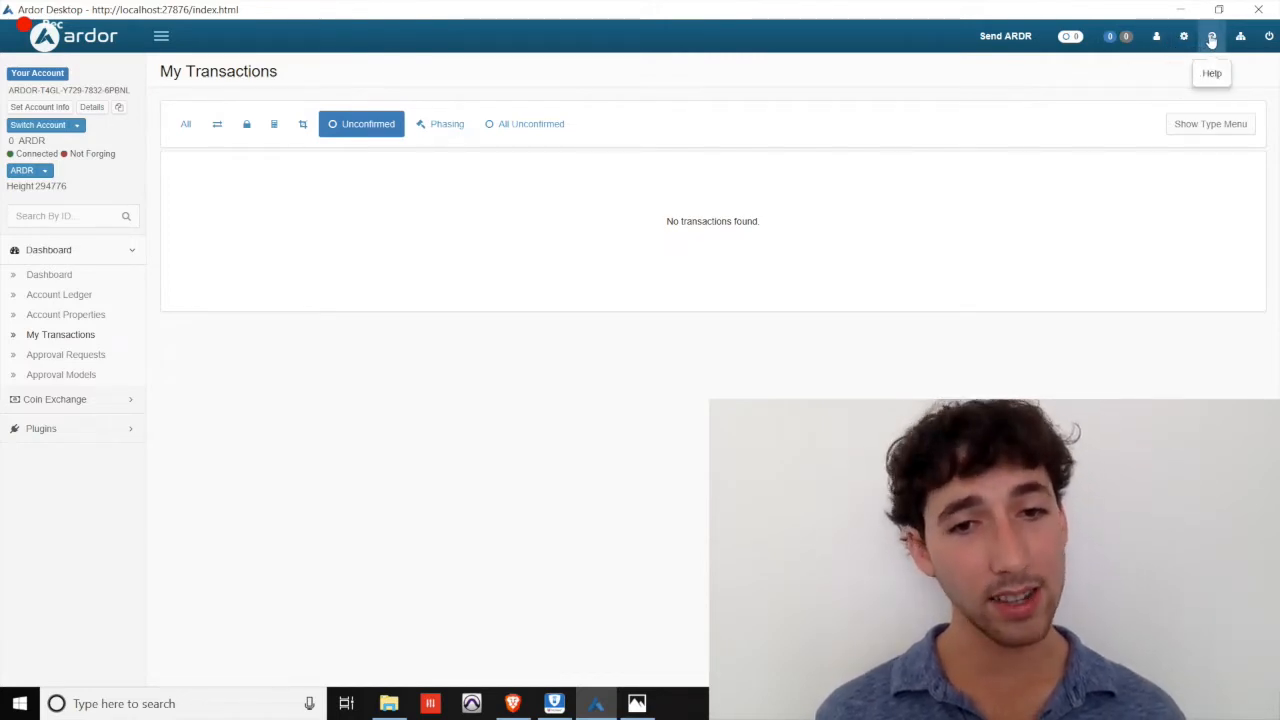
mouse_move(1240, 37)
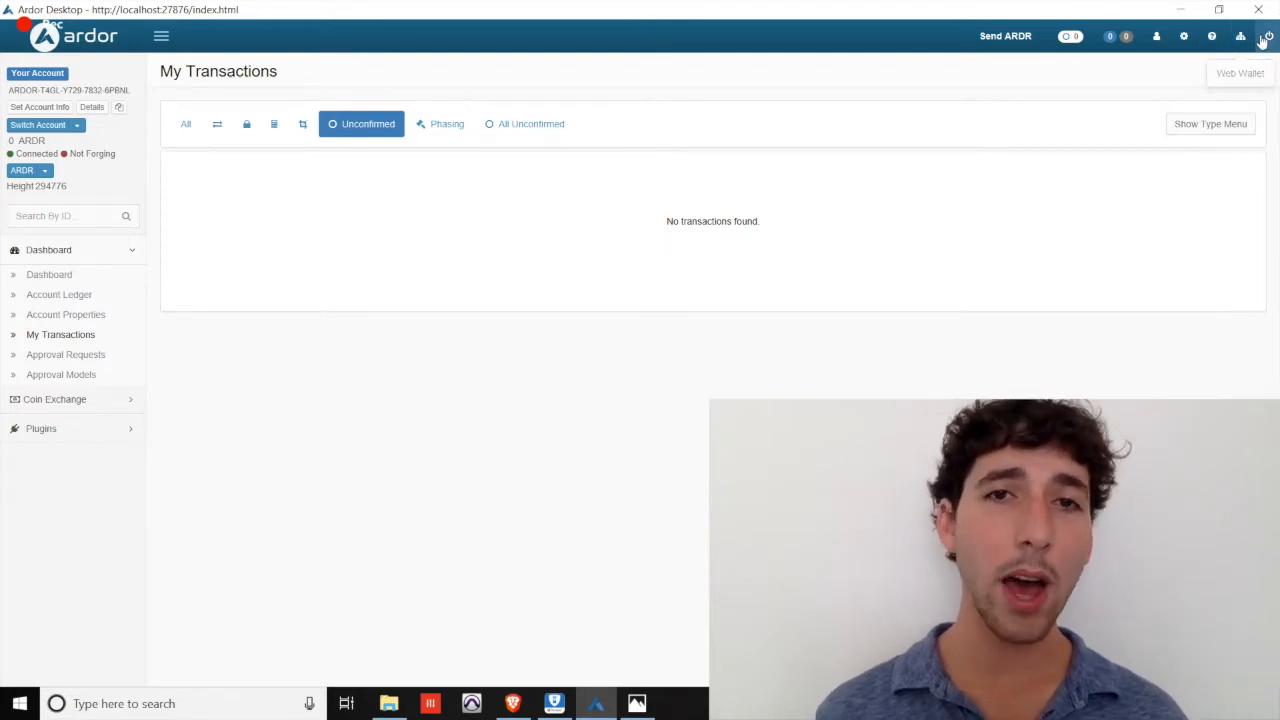
mouse_move(670, 184)
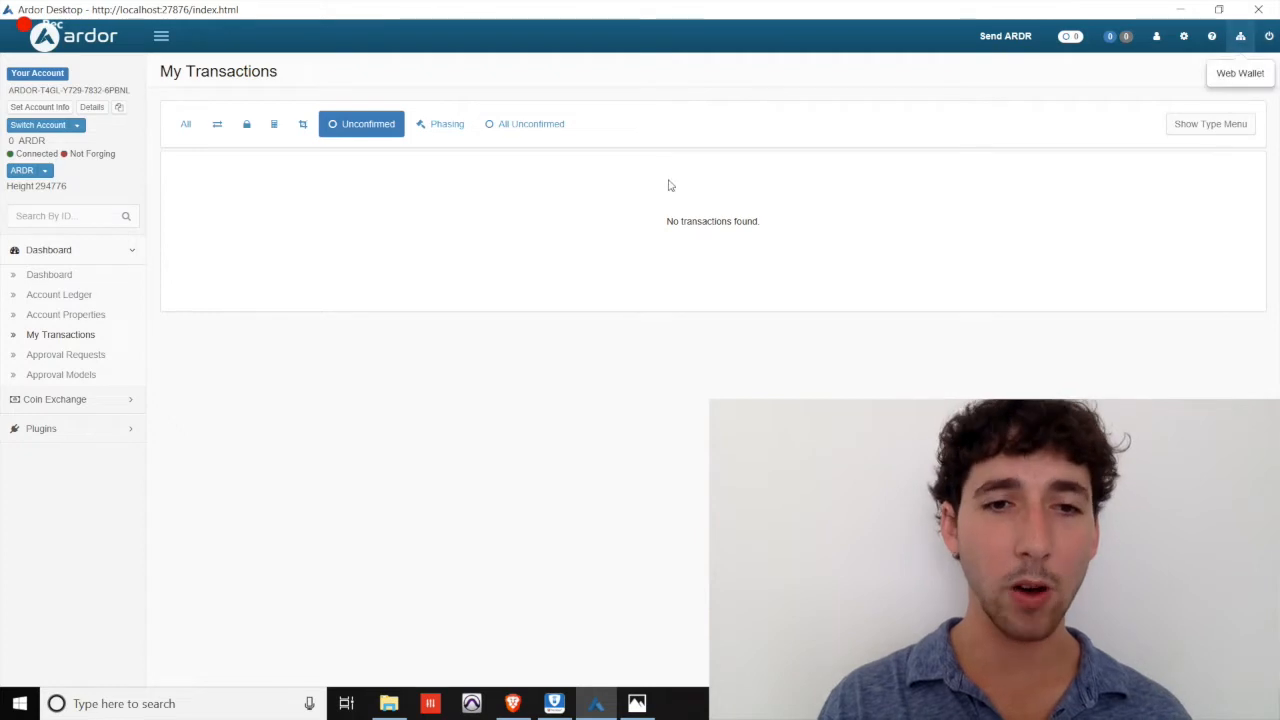
left_click(49, 274)
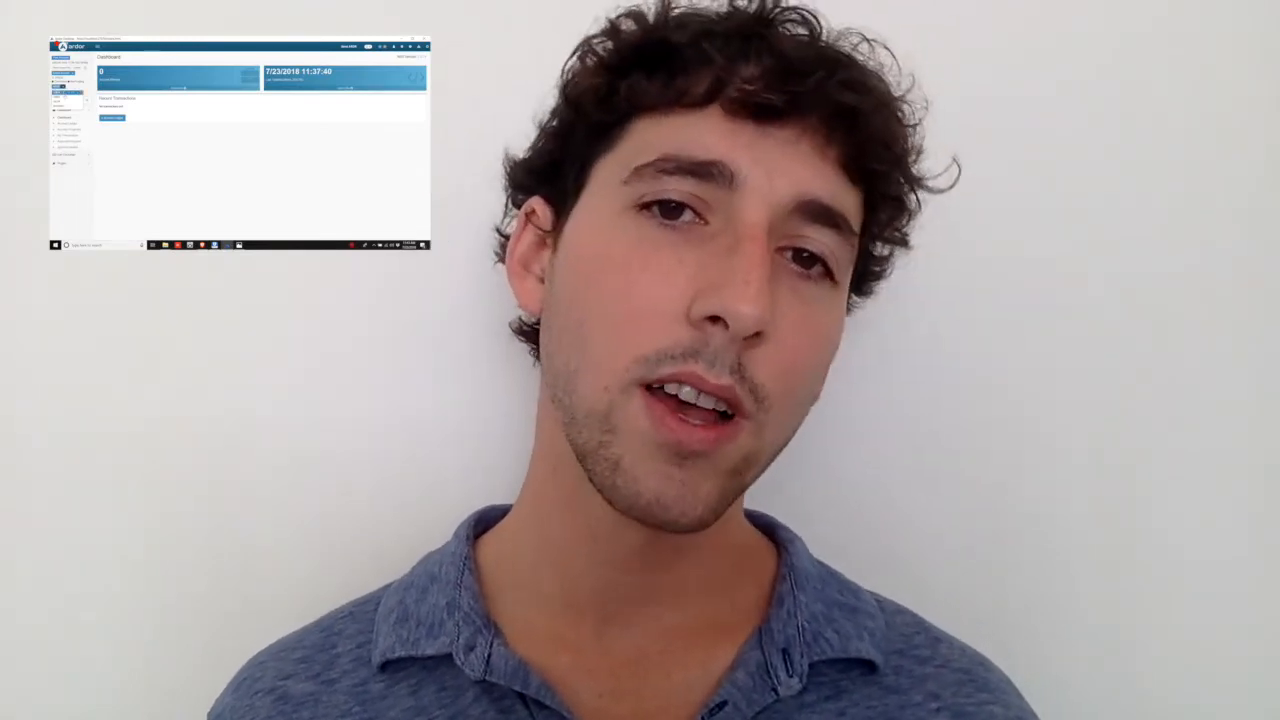
left_click(30, 170)
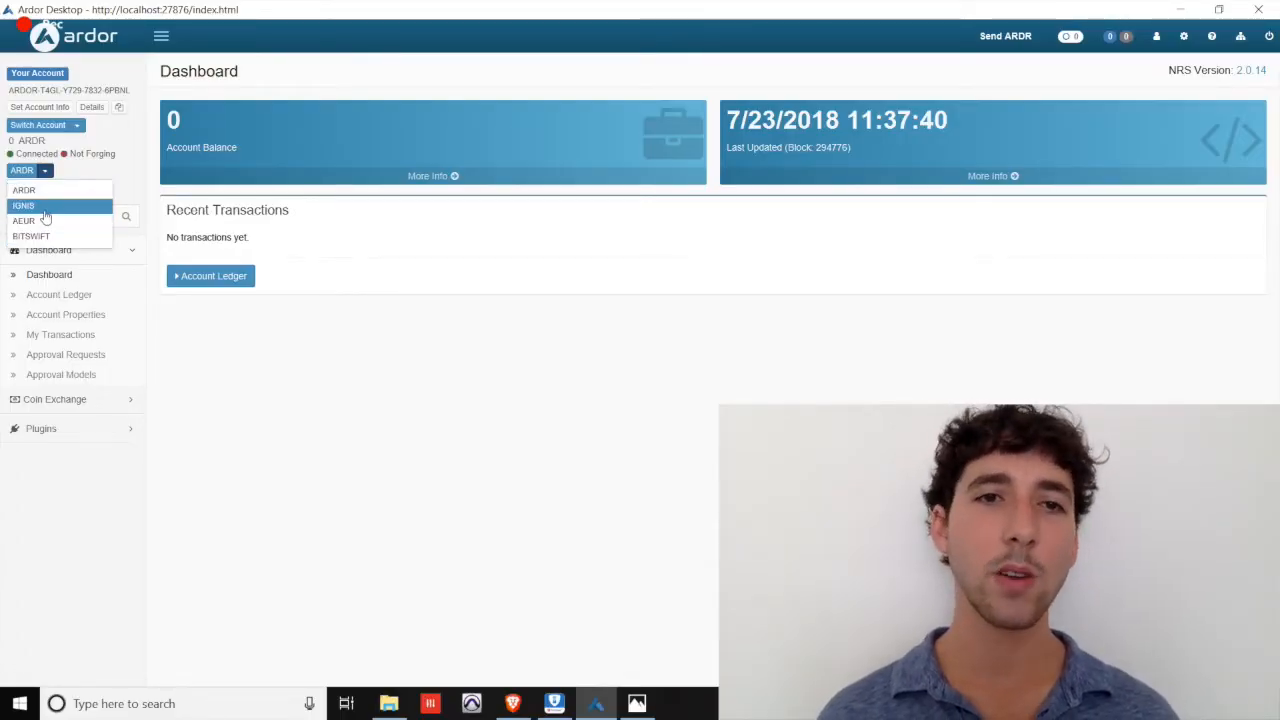
left_click(23, 205)
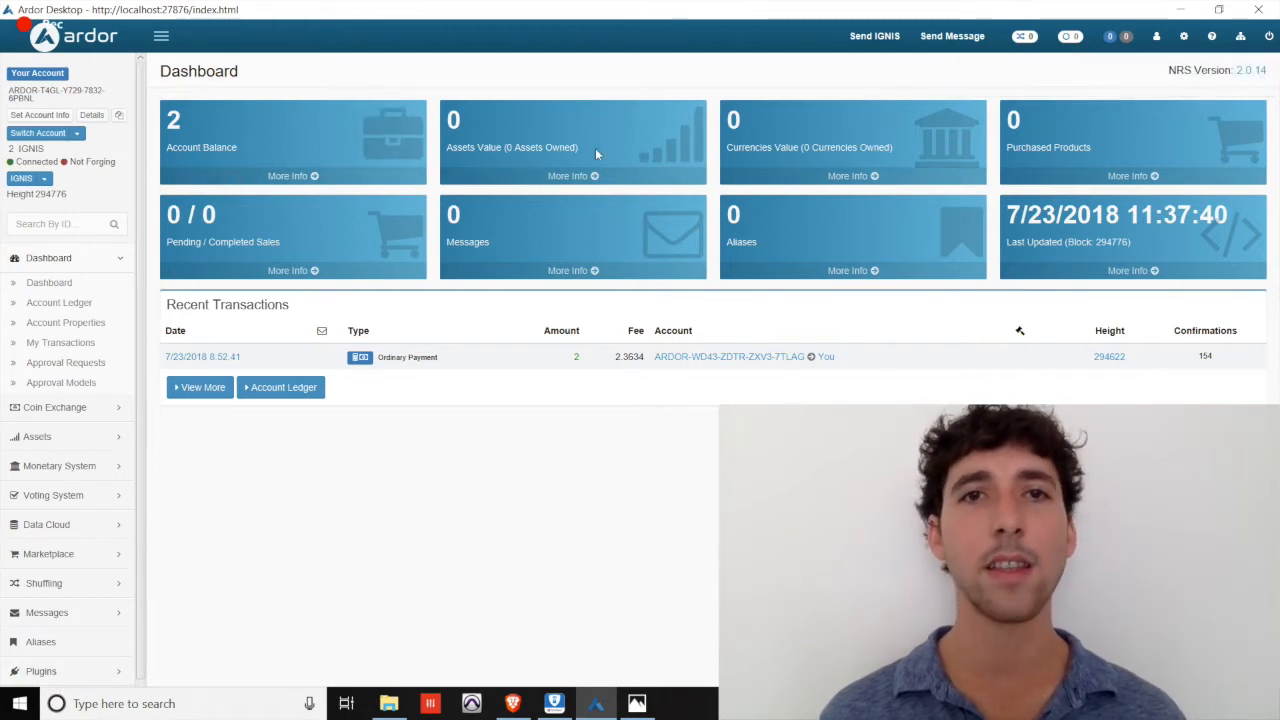
mouse_move(326, 228)
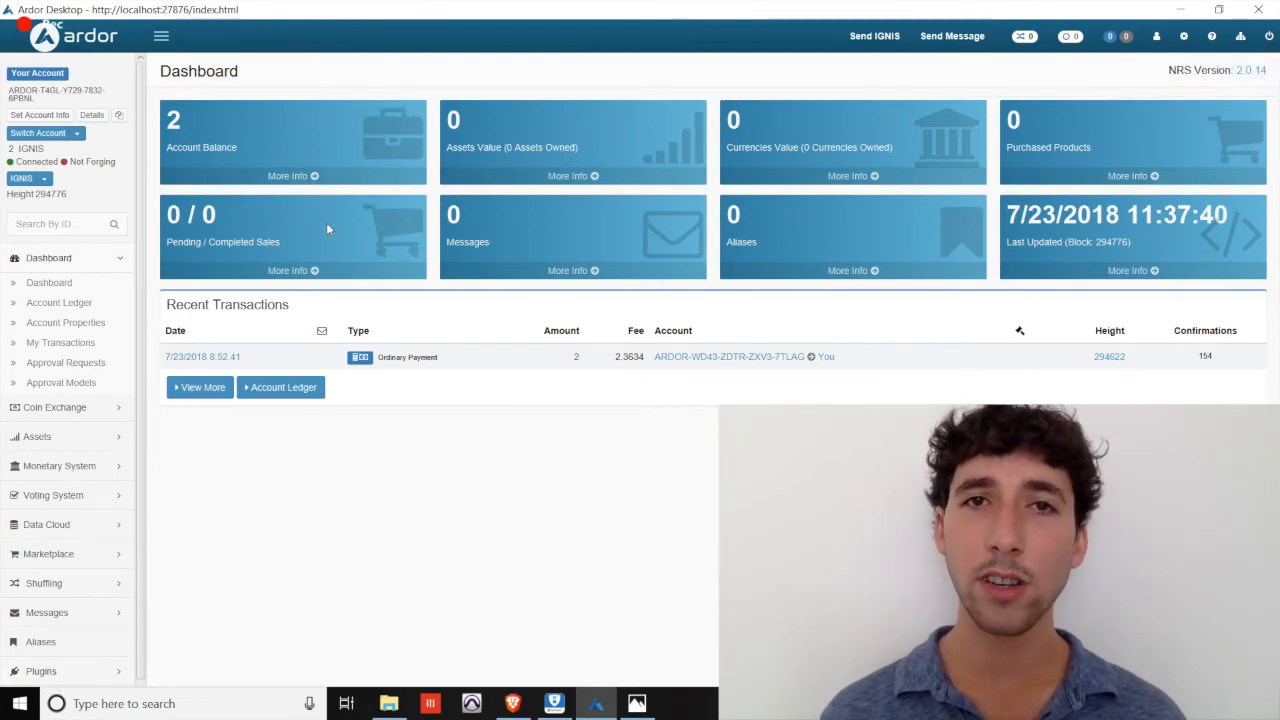
left_click(44, 178)
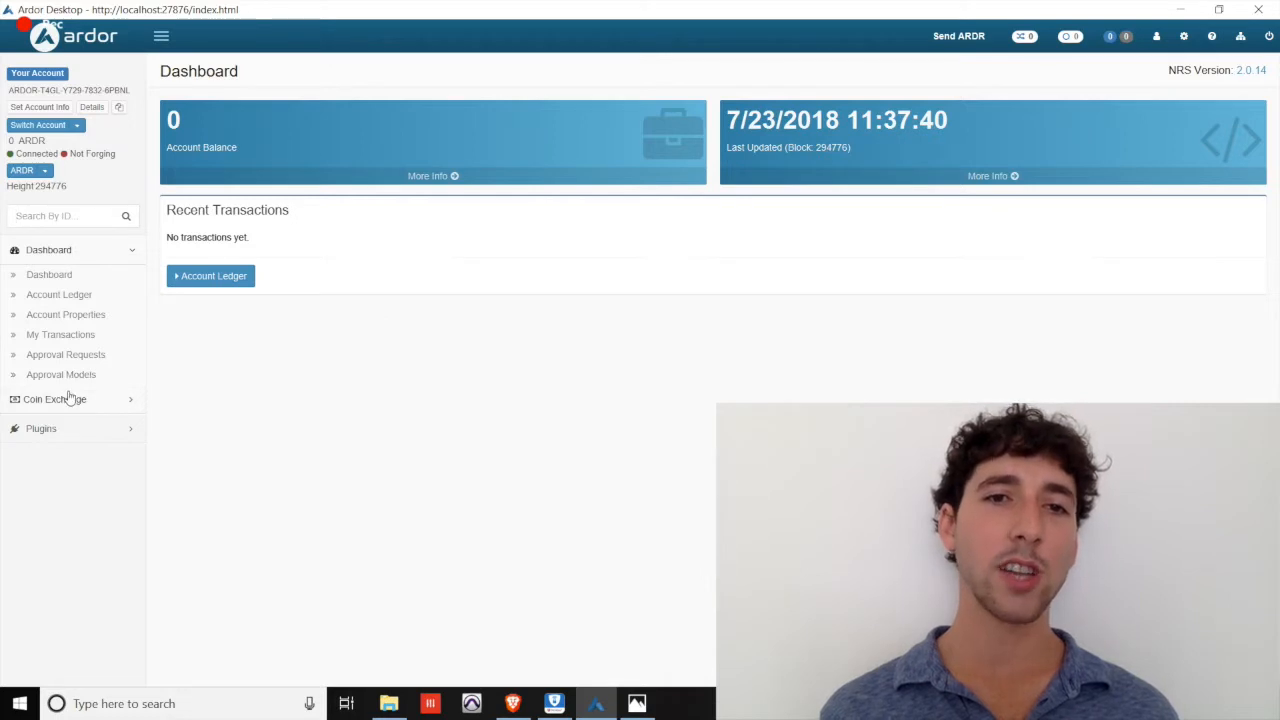
Return to the dashboard and highlight the zero ARDR balance rows in Account Details
left_click(54, 399)
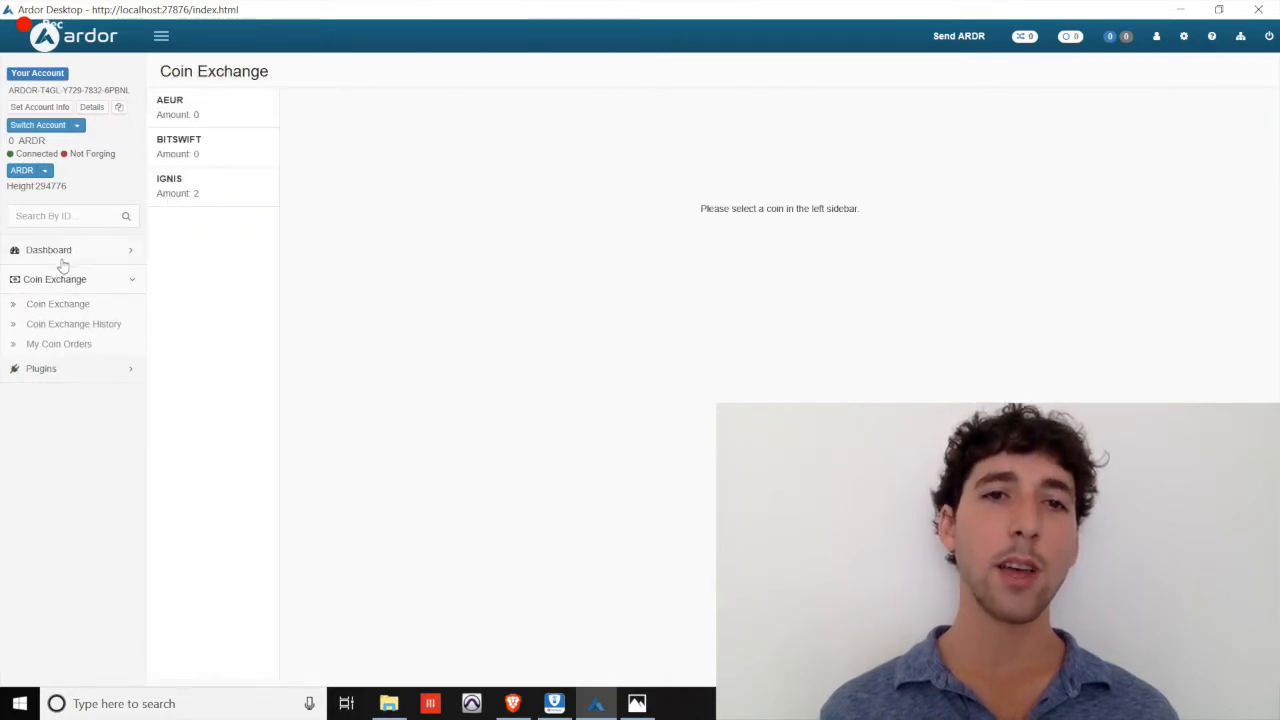
left_click(48, 249)
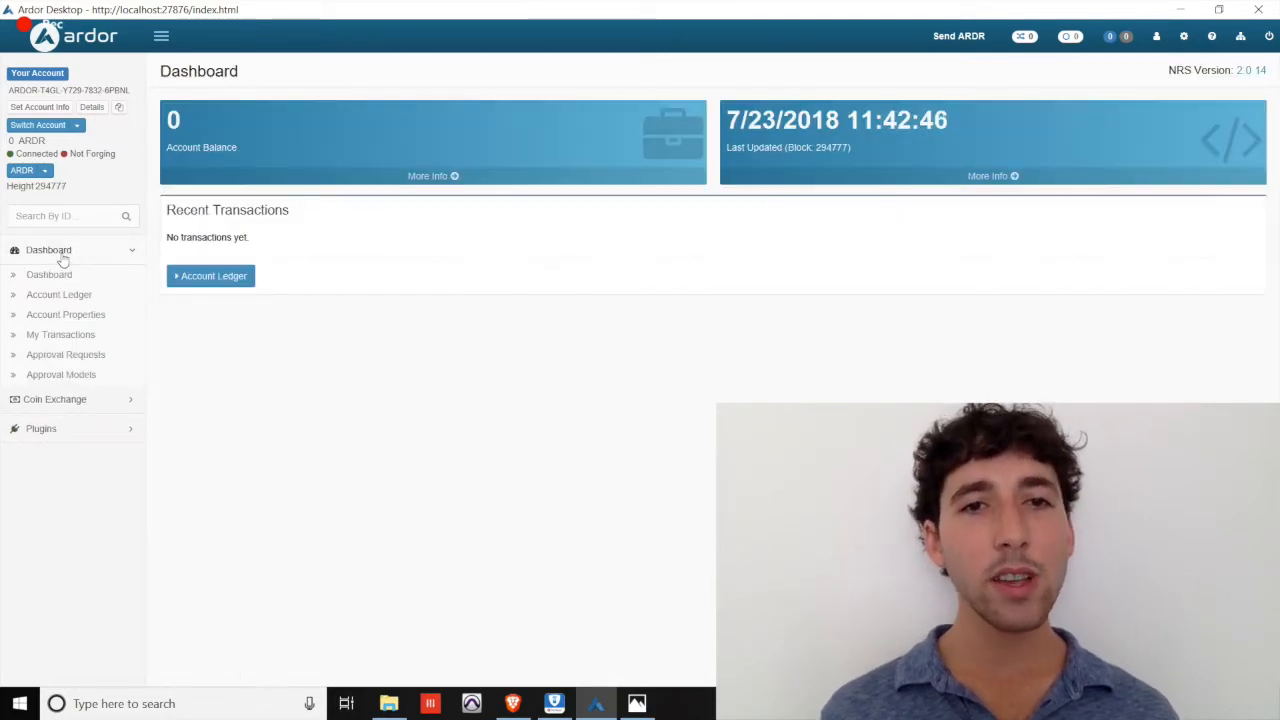
mouse_move(345, 213)
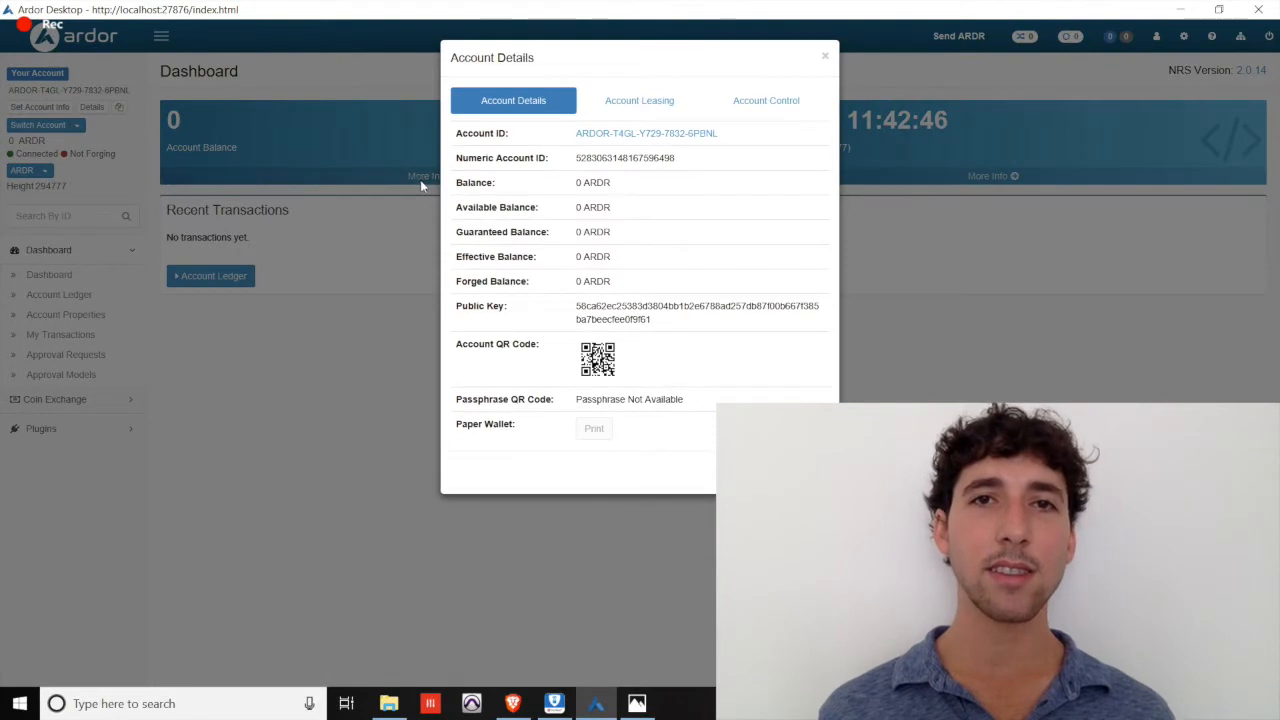
mouse_move(545, 190)
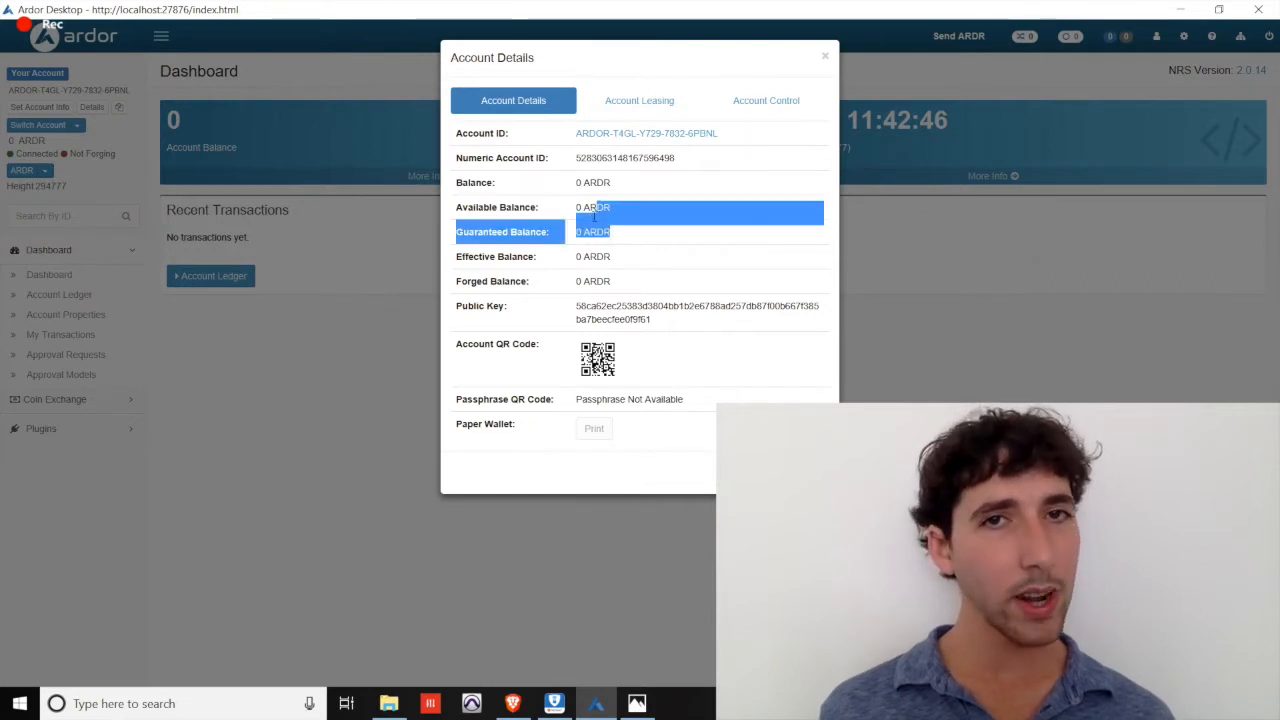
left_click_drag(594, 218, 594, 133)
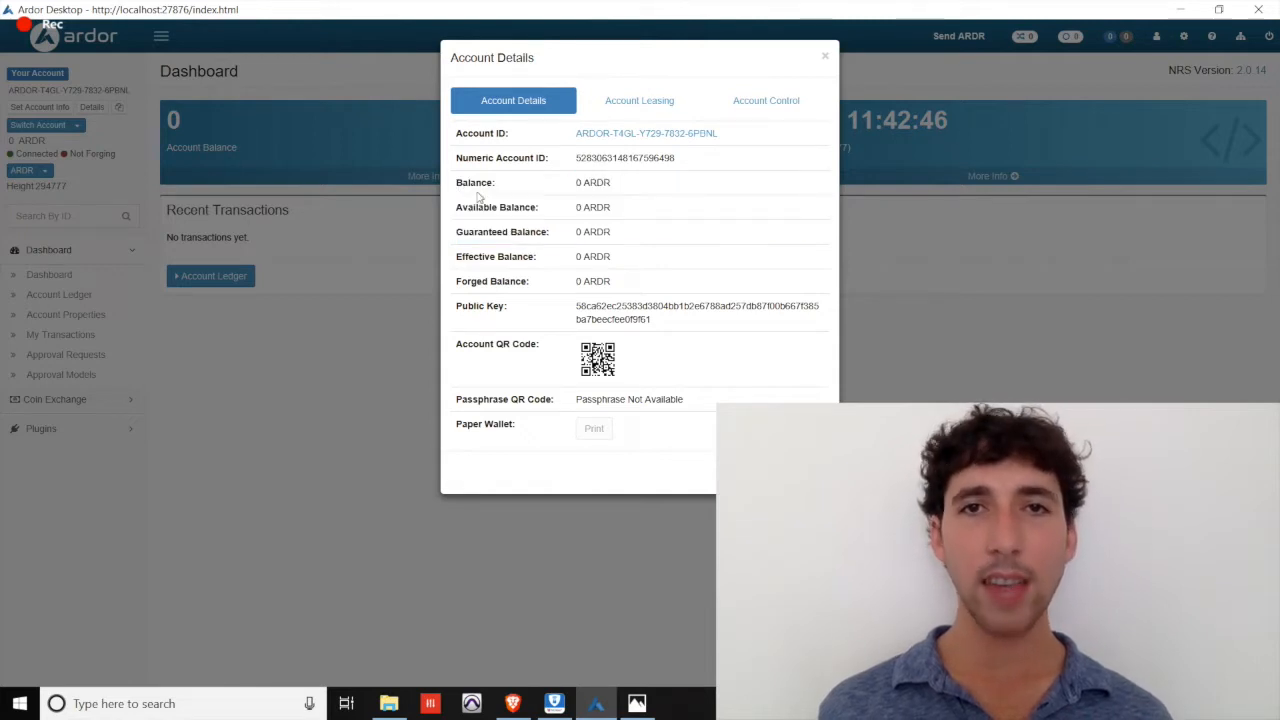
mouse_move(620, 271)
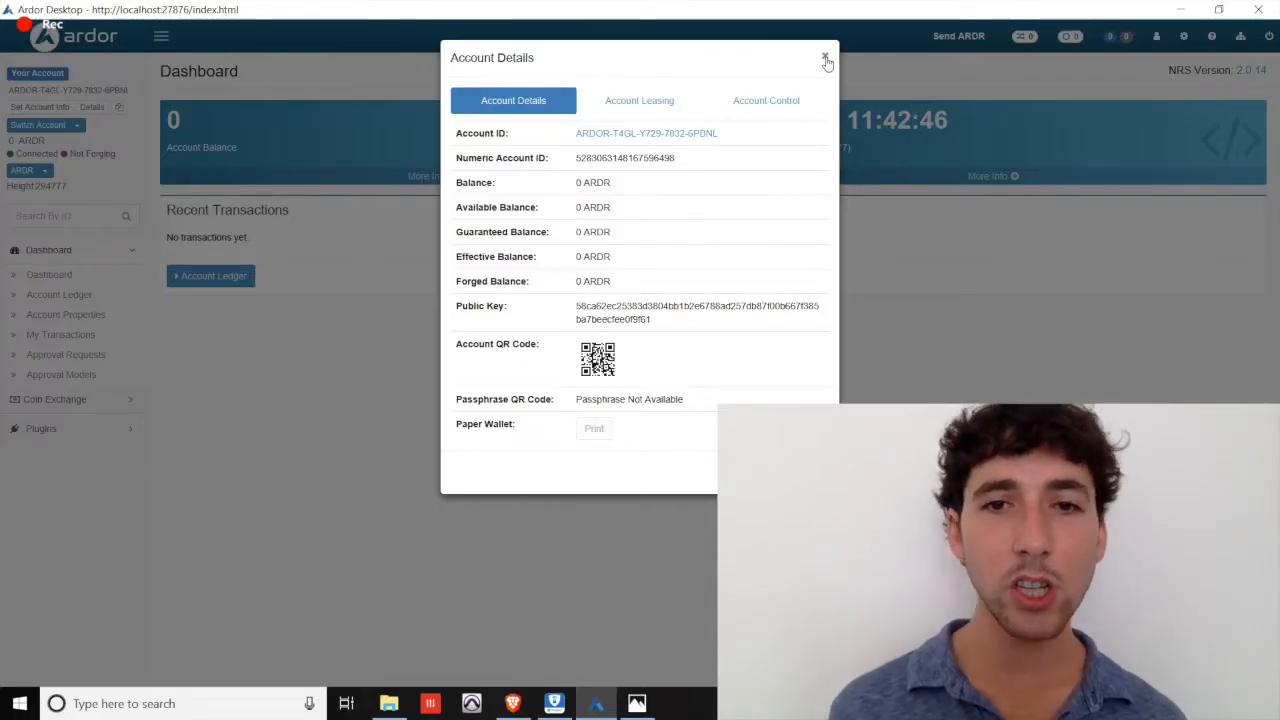
Close Account Details and browse the BITSWIFT, IGNIS and AEUR markets in Coin Exchange
left_click(826, 58)
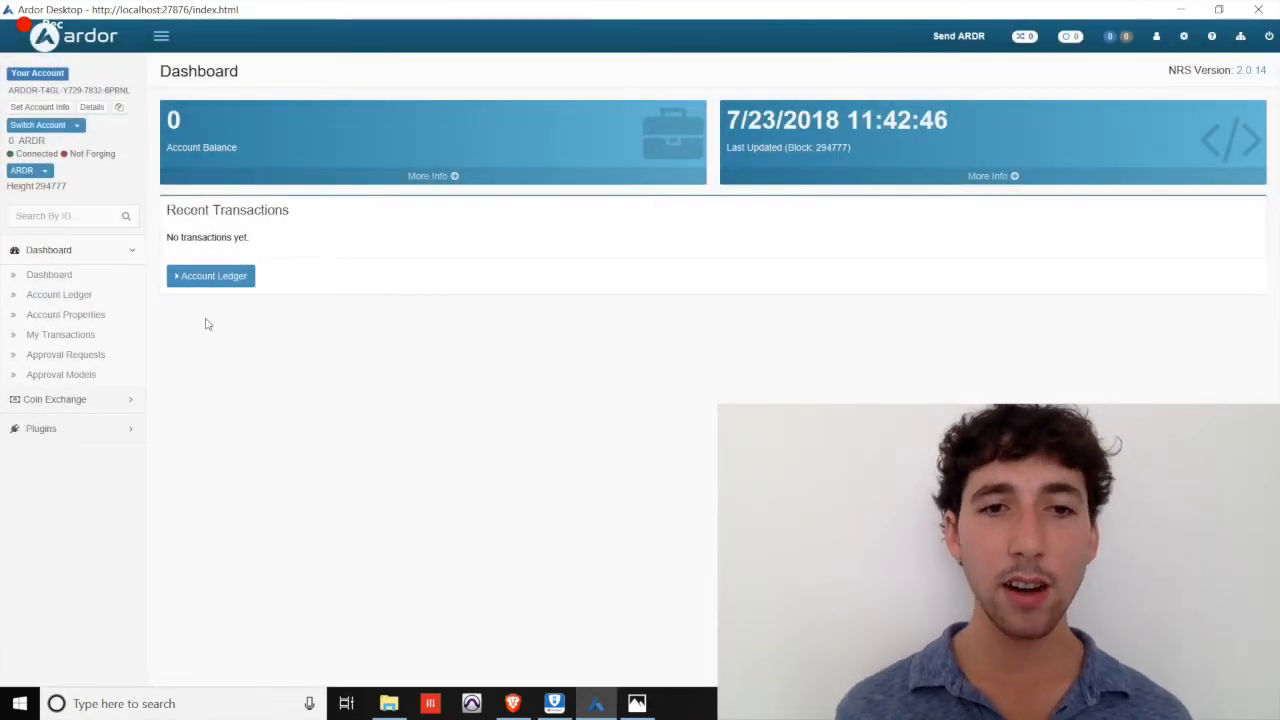
left_click(54, 399)
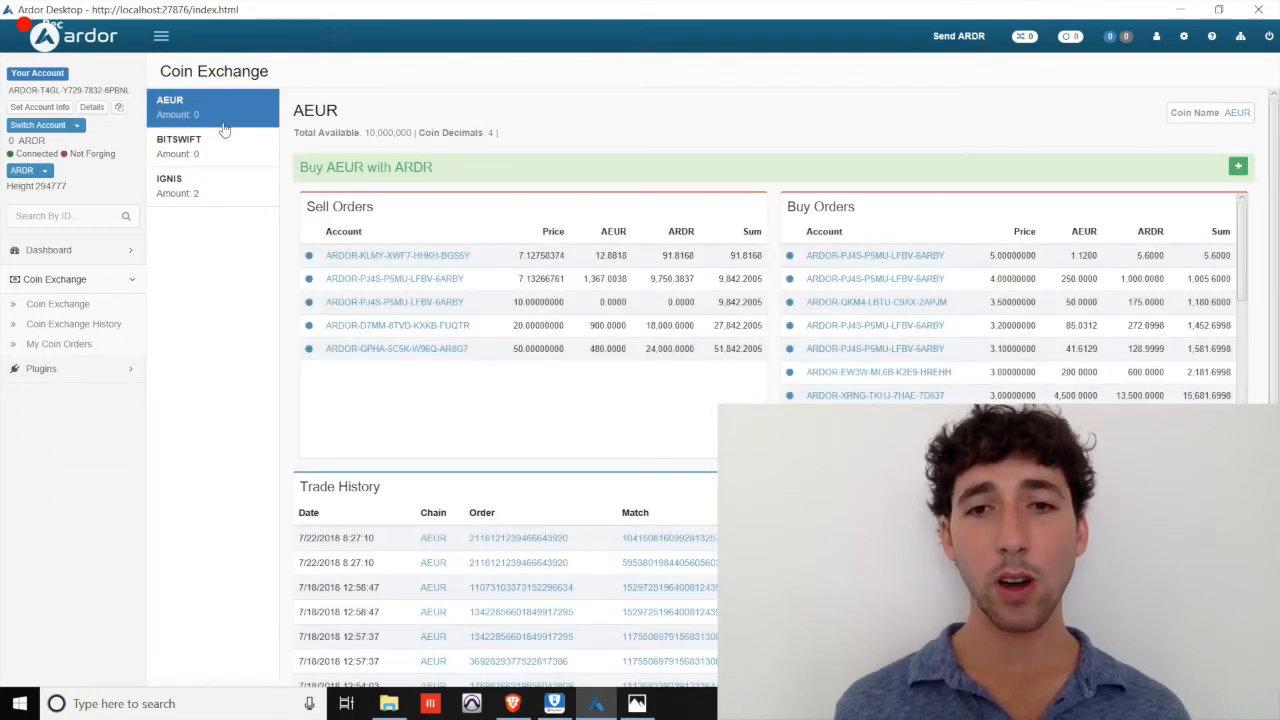
mouse_move(227, 153)
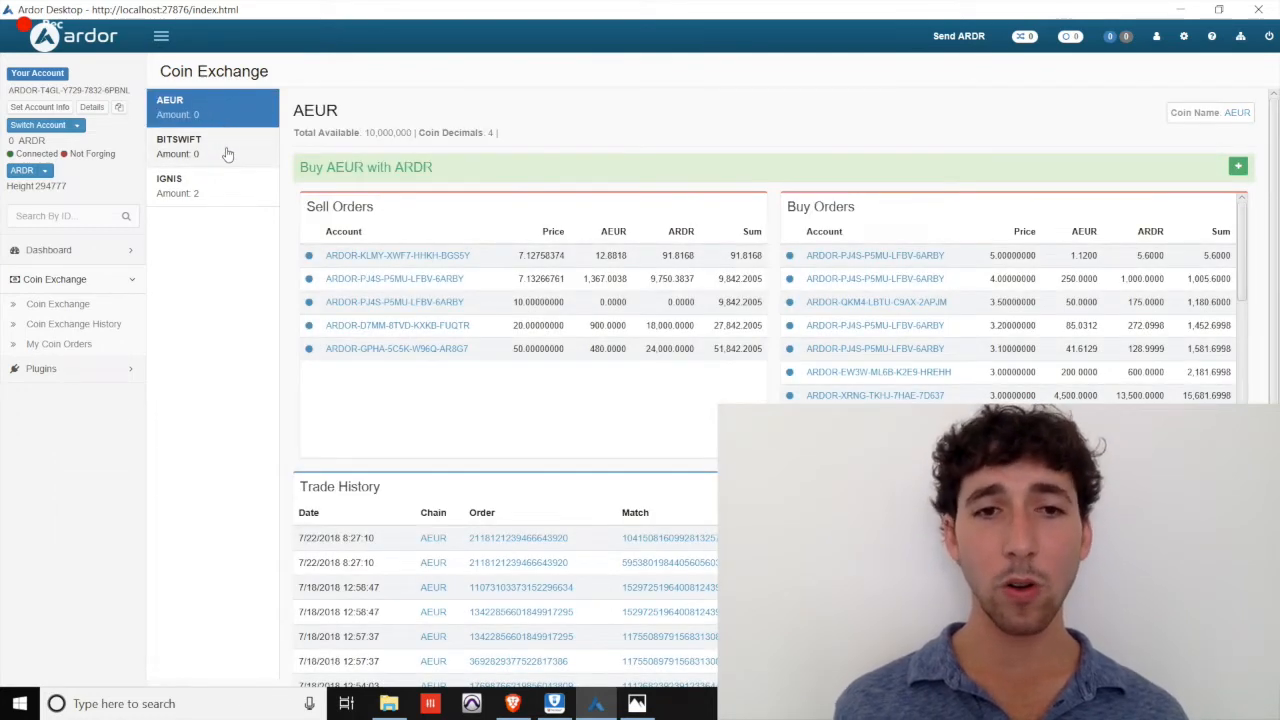
left_click(178, 146)
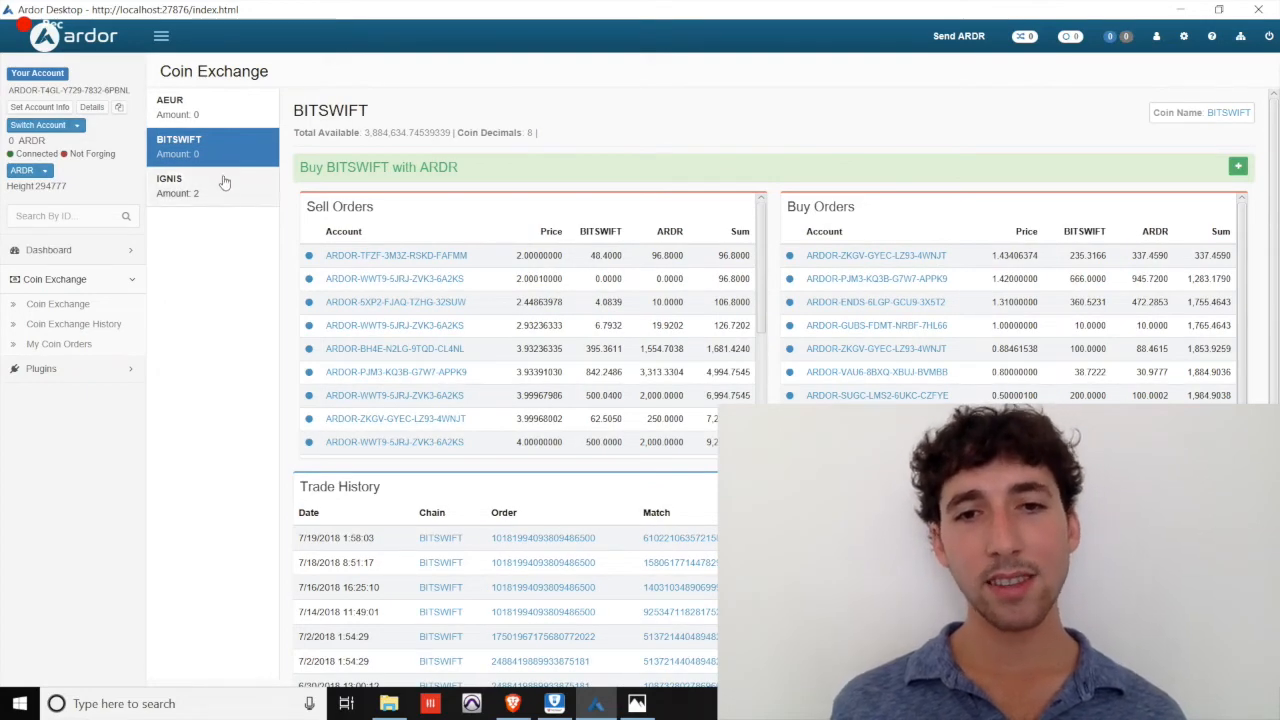
left_click(180, 185)
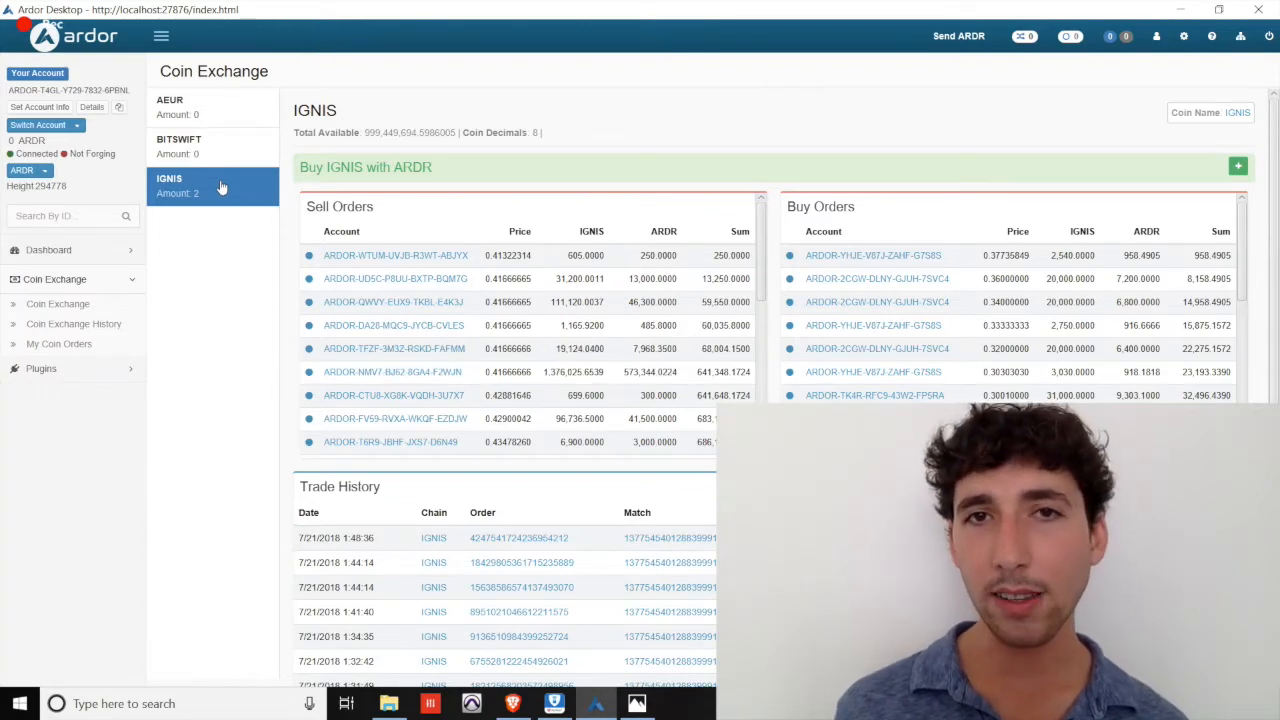
left_click(200, 107)
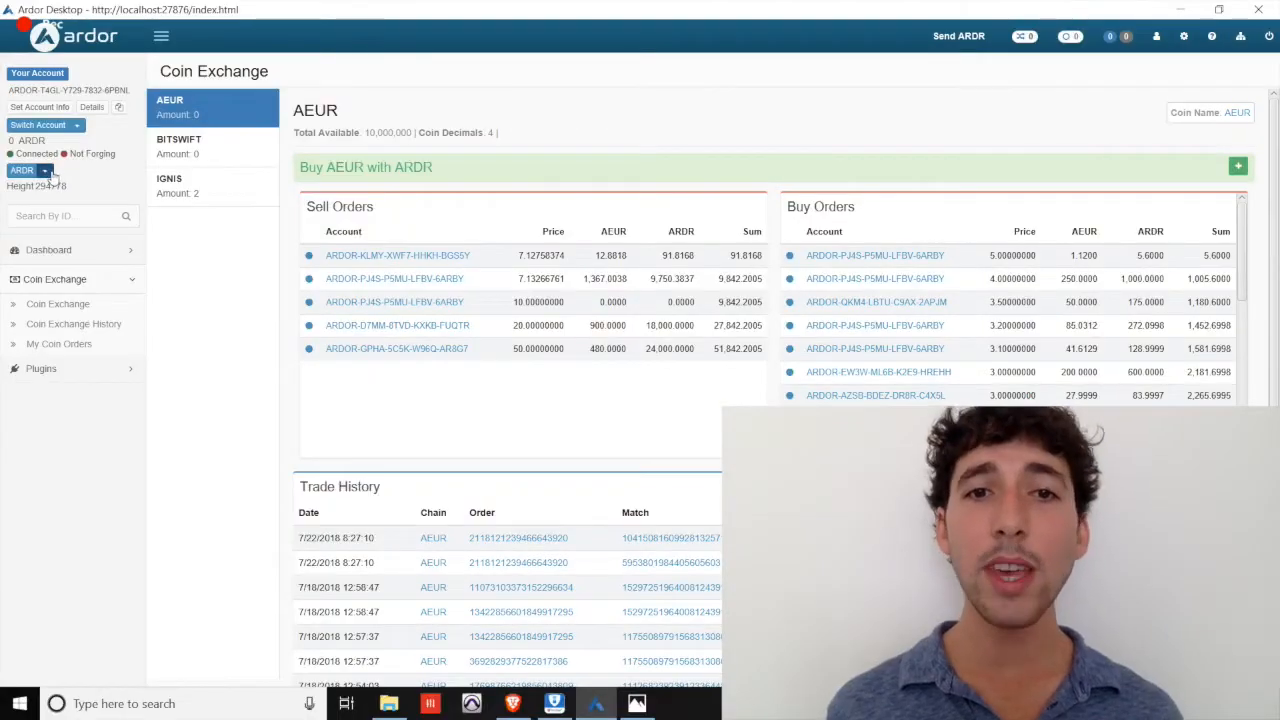
Choose IGNIS from the sidebar chain dropdown to switch the wallet to that child chain
left_click(28, 170)
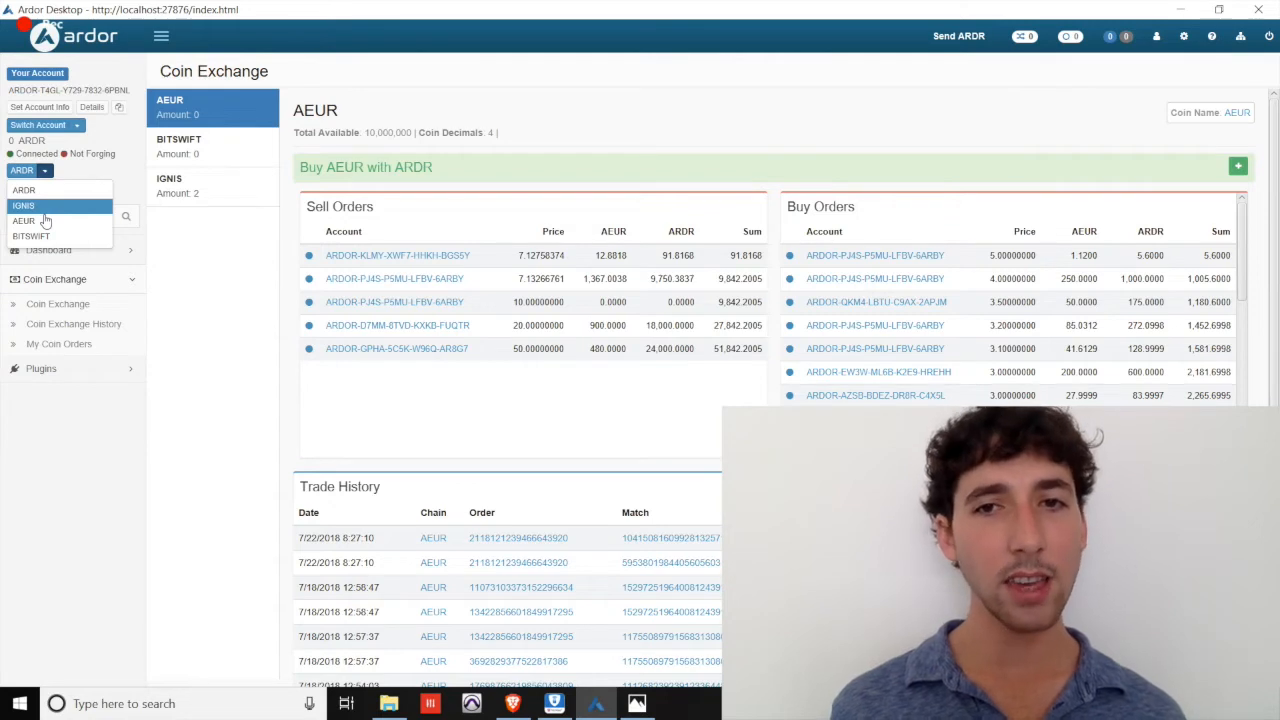
mouse_move(23, 220)
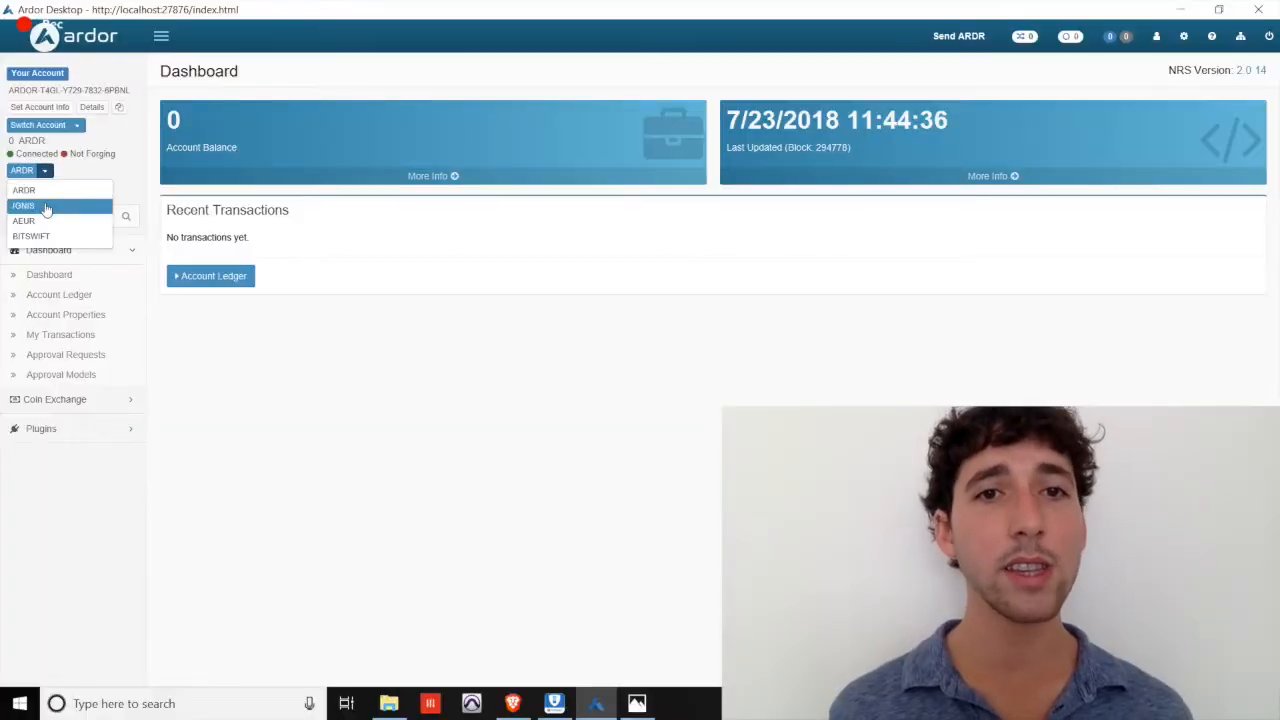
left_click(23, 206)
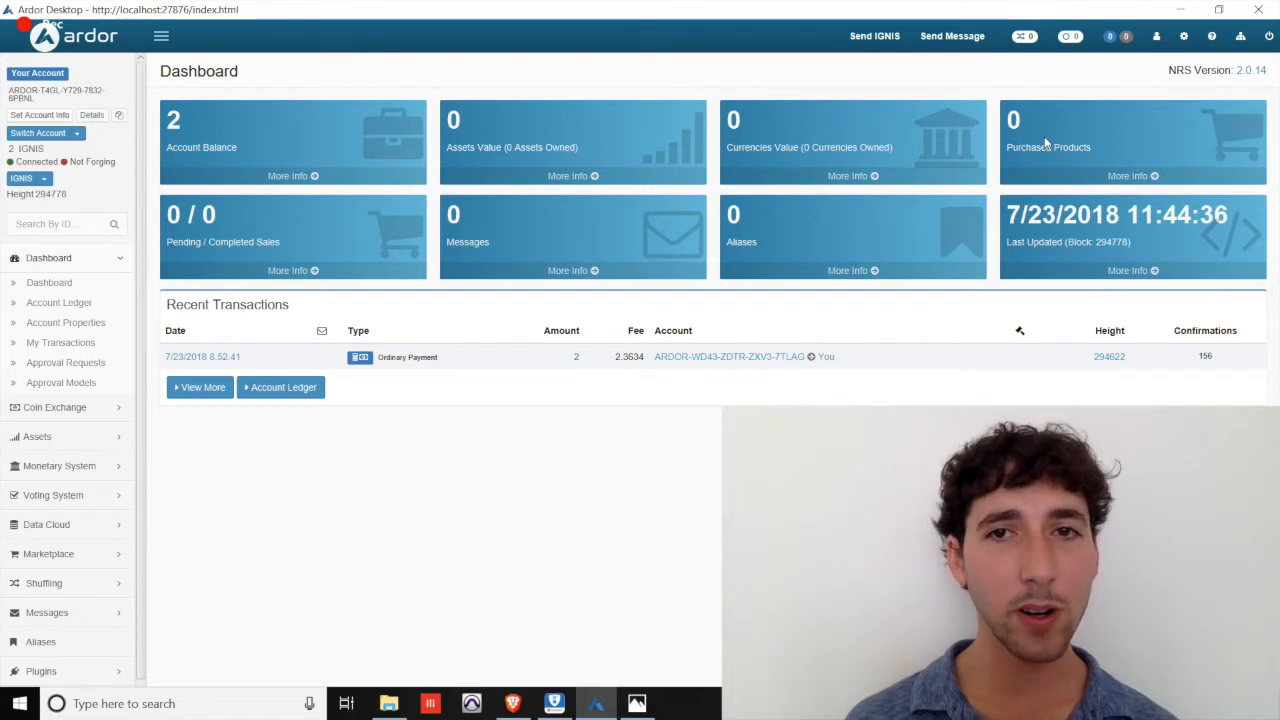
mouse_move(343, 268)
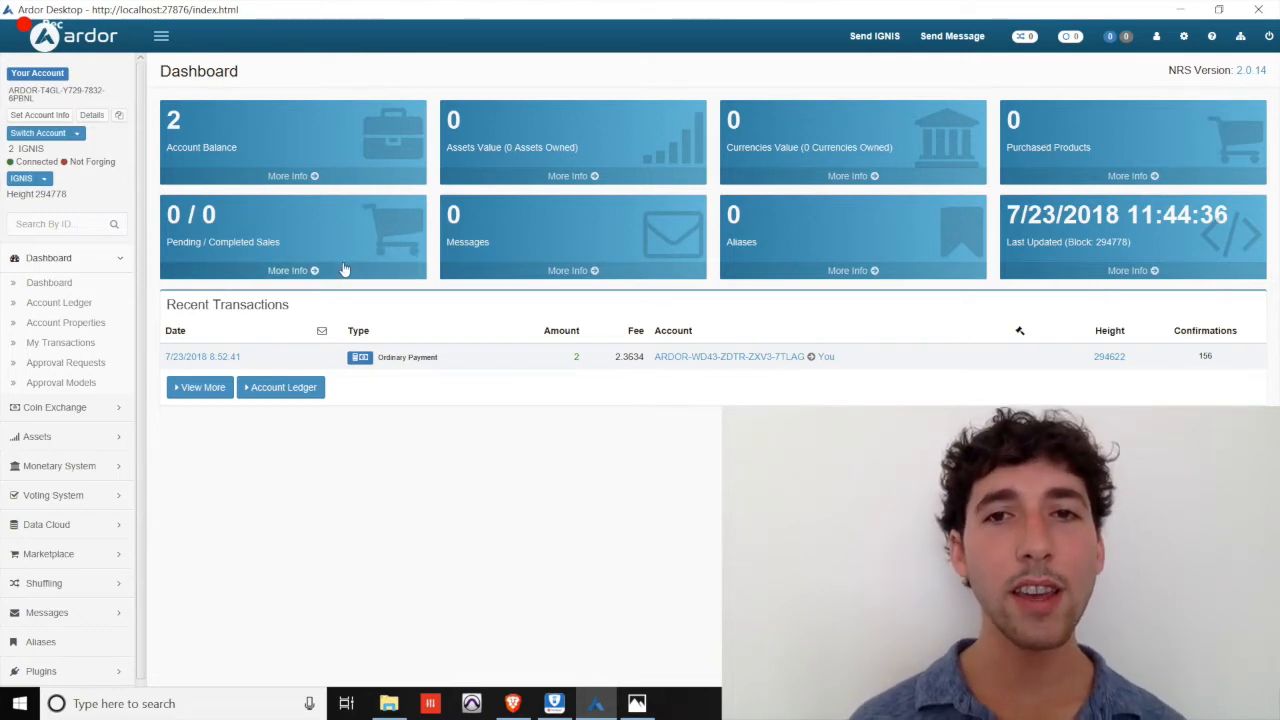
mouse_move(467, 271)
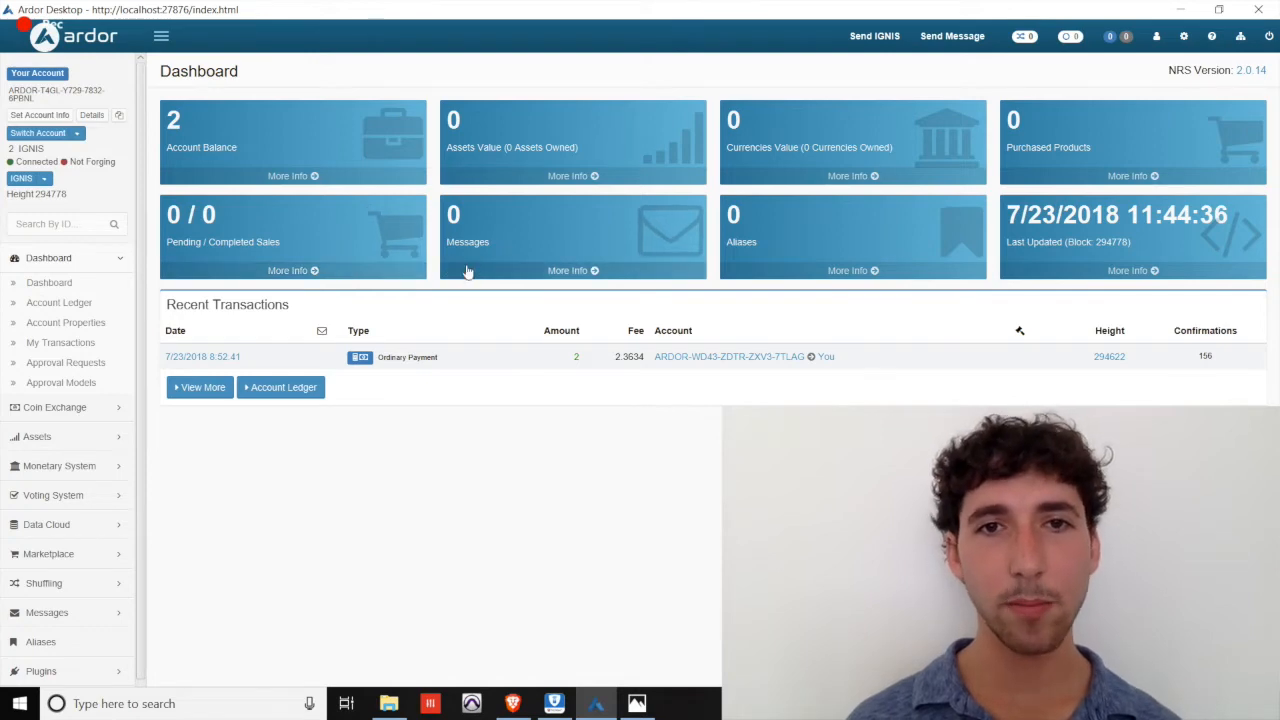
mouse_move(610, 273)
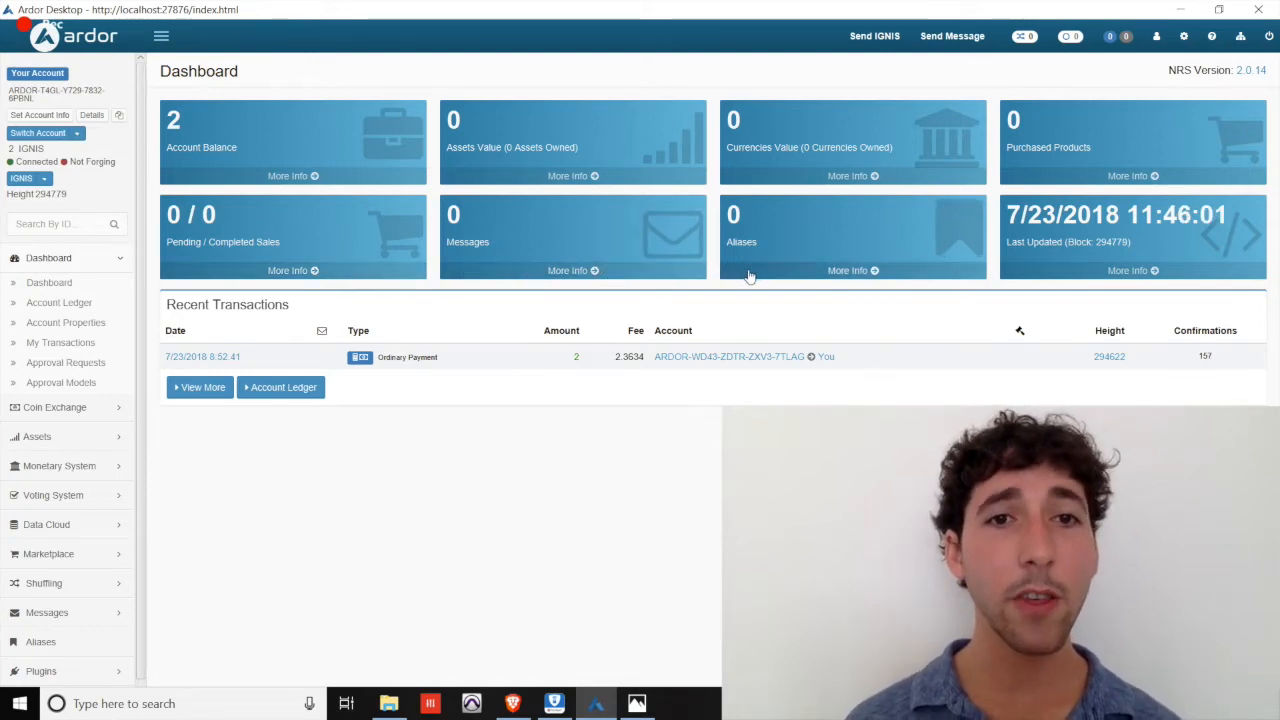
mouse_move(945, 273)
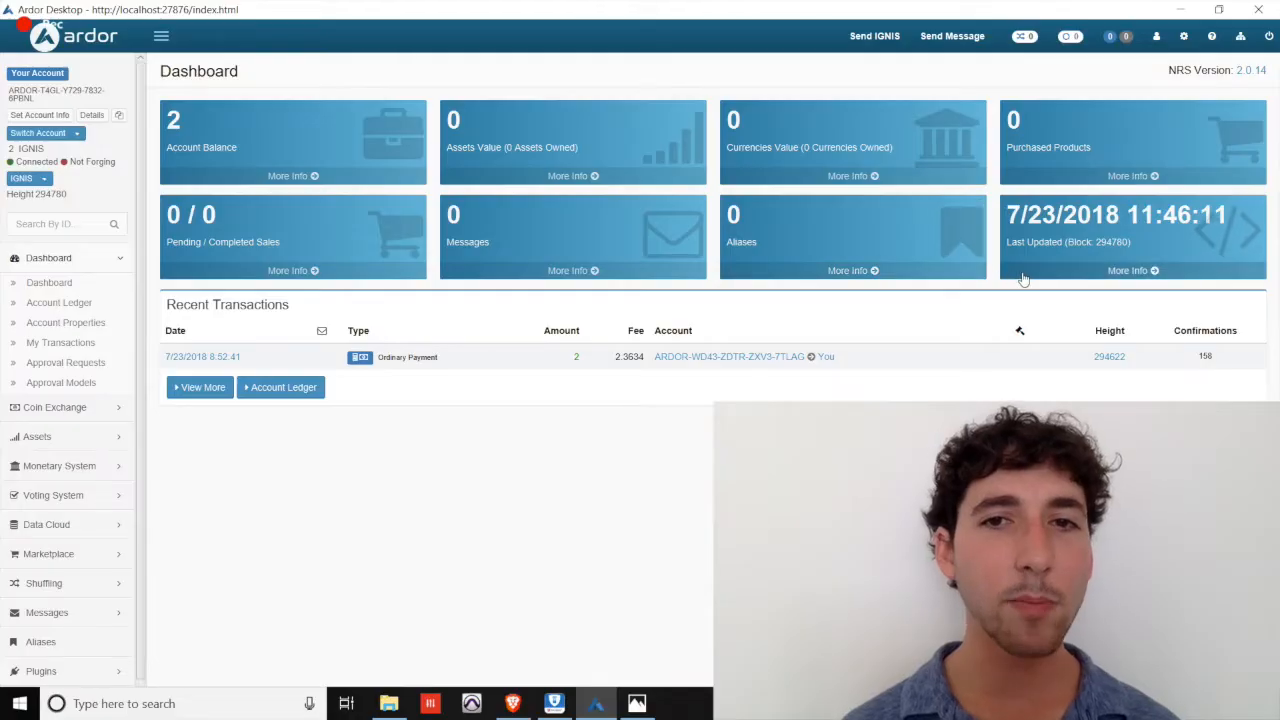
mouse_move(1038, 266)
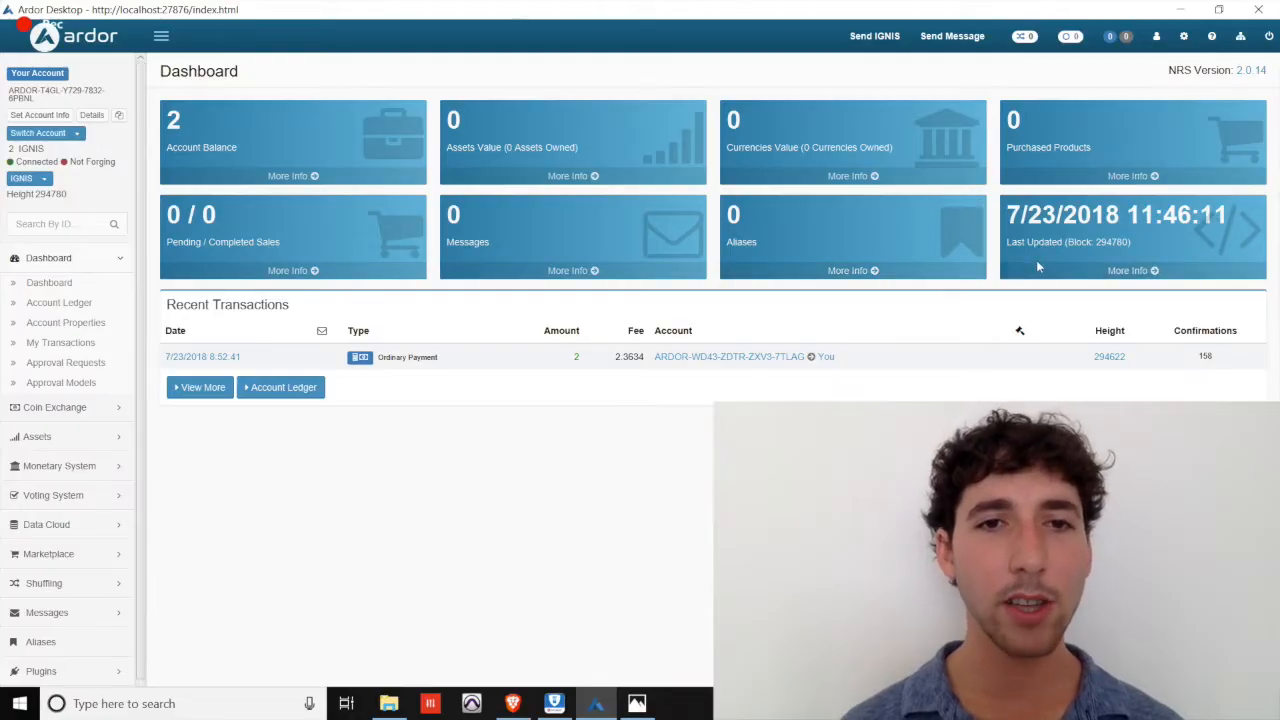
mouse_move(383, 232)
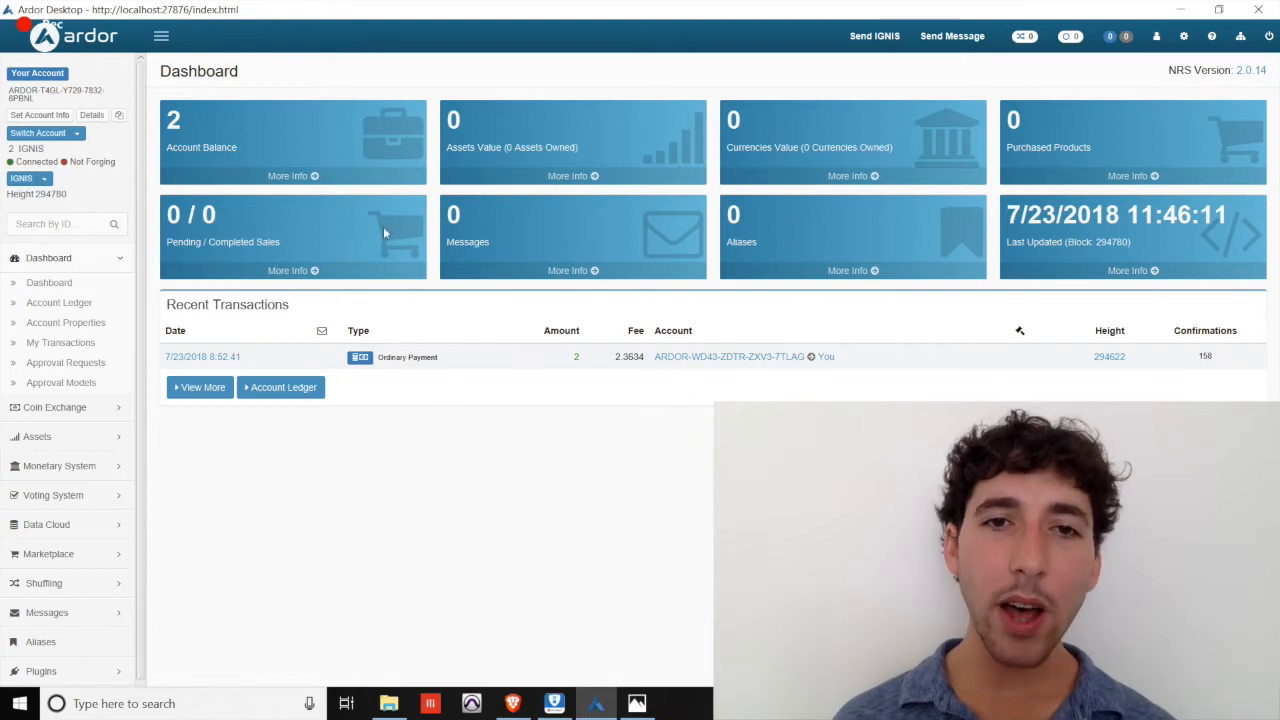
mouse_move(292, 176)
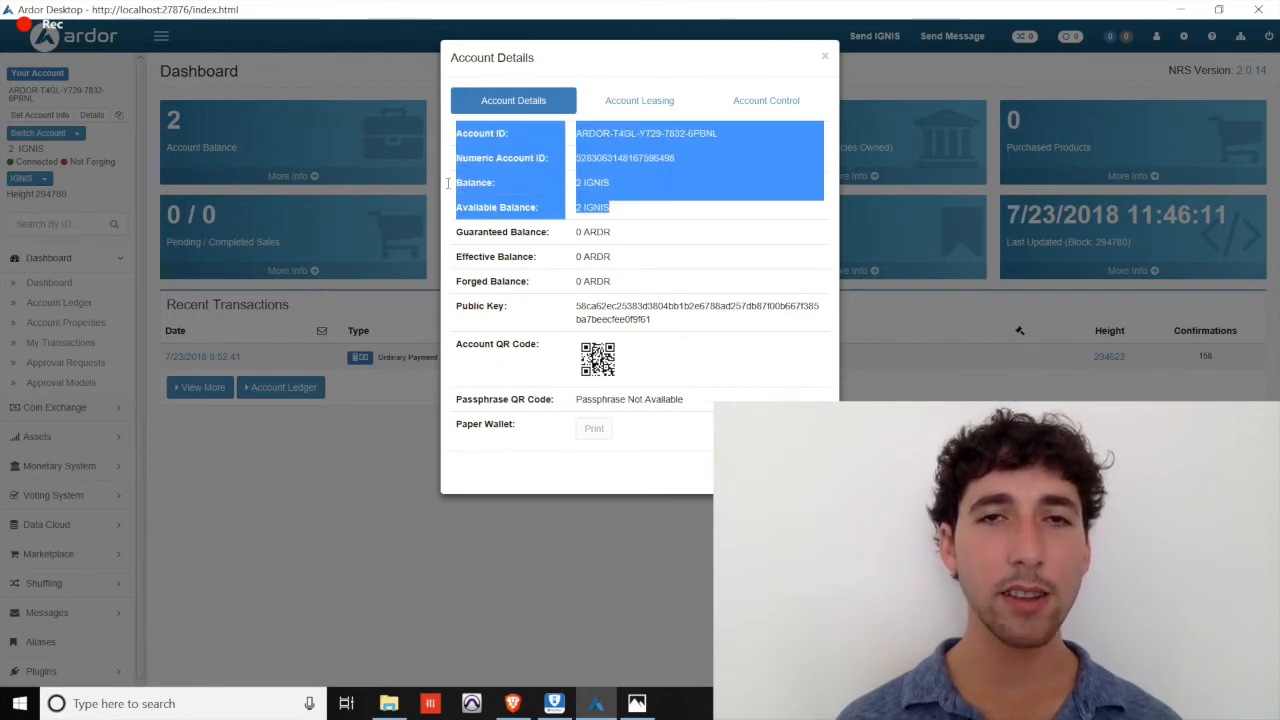
mouse_move(677, 203)
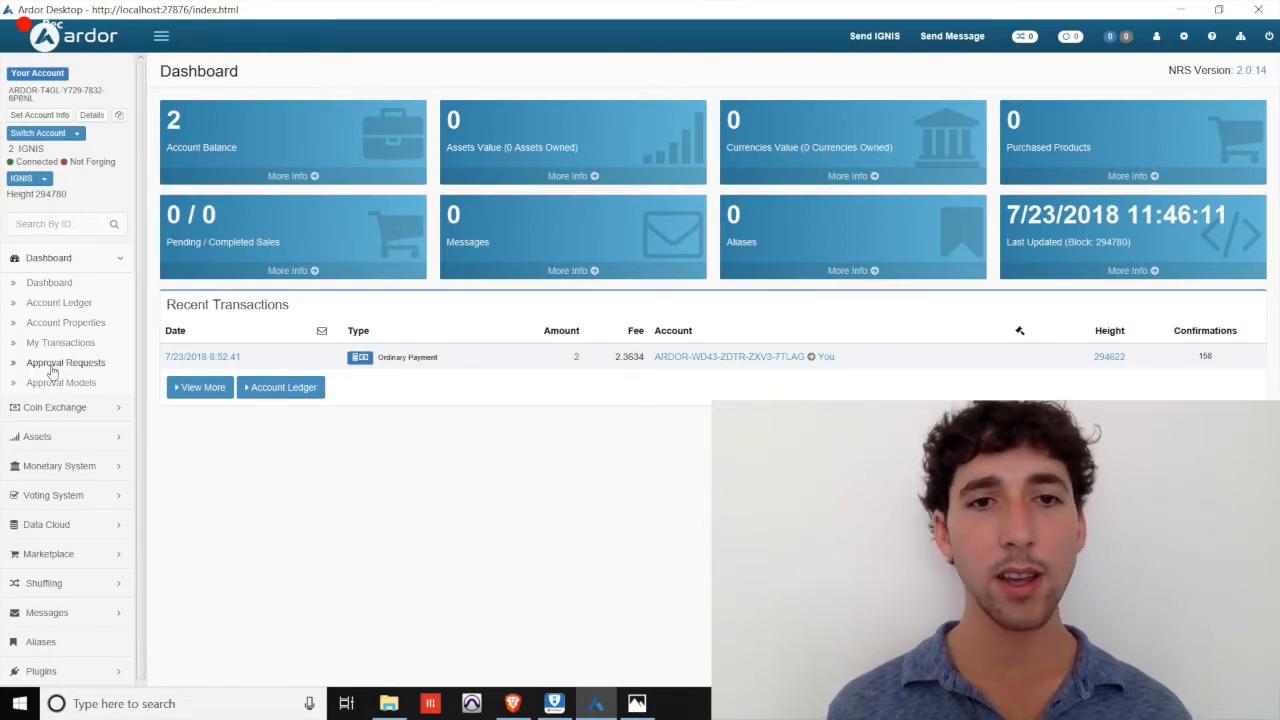
Browse the ARDR and BITSWIFT markets priced in IGNIS, then go to Asset Exchange
left_click(54, 407)
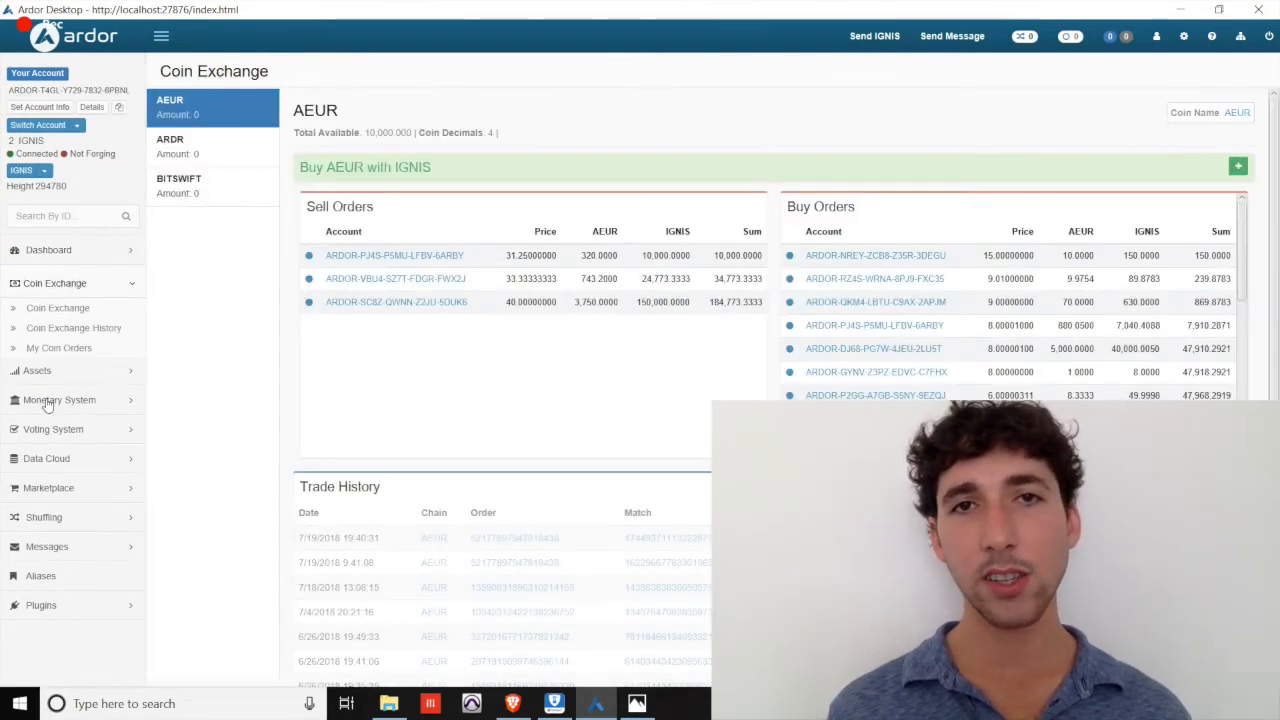
left_click(170, 145)
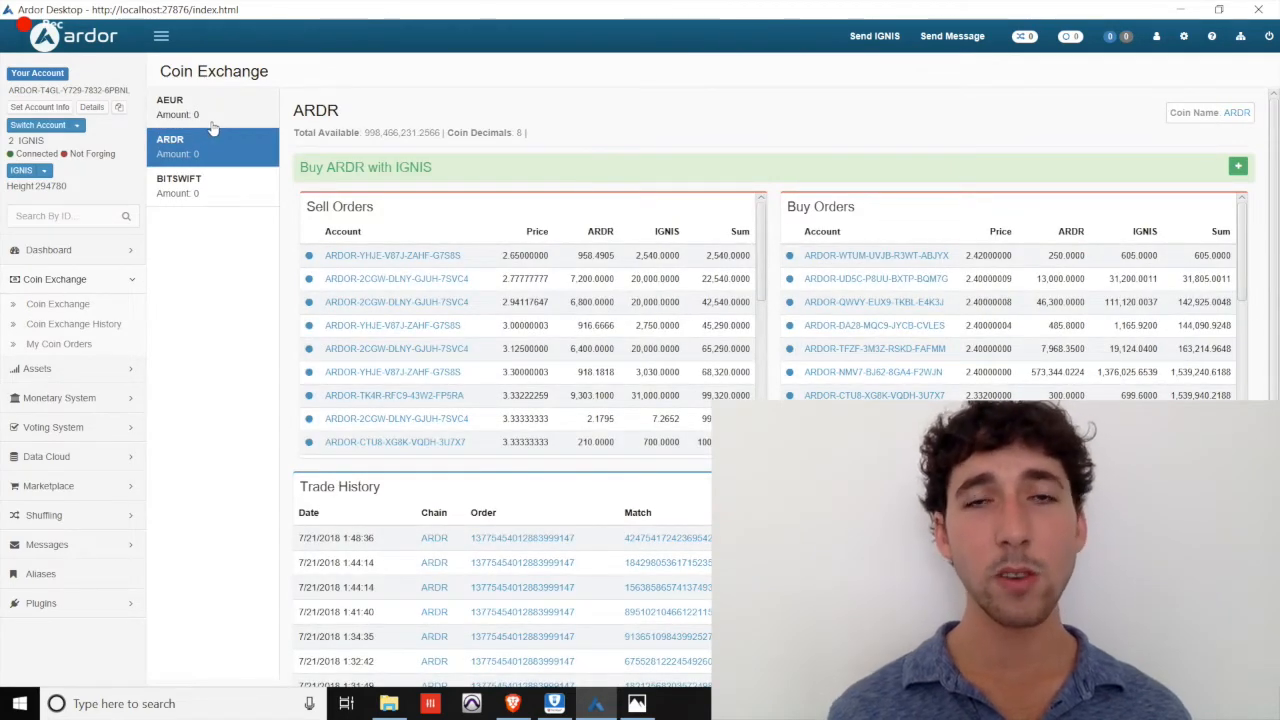
left_click(179, 185)
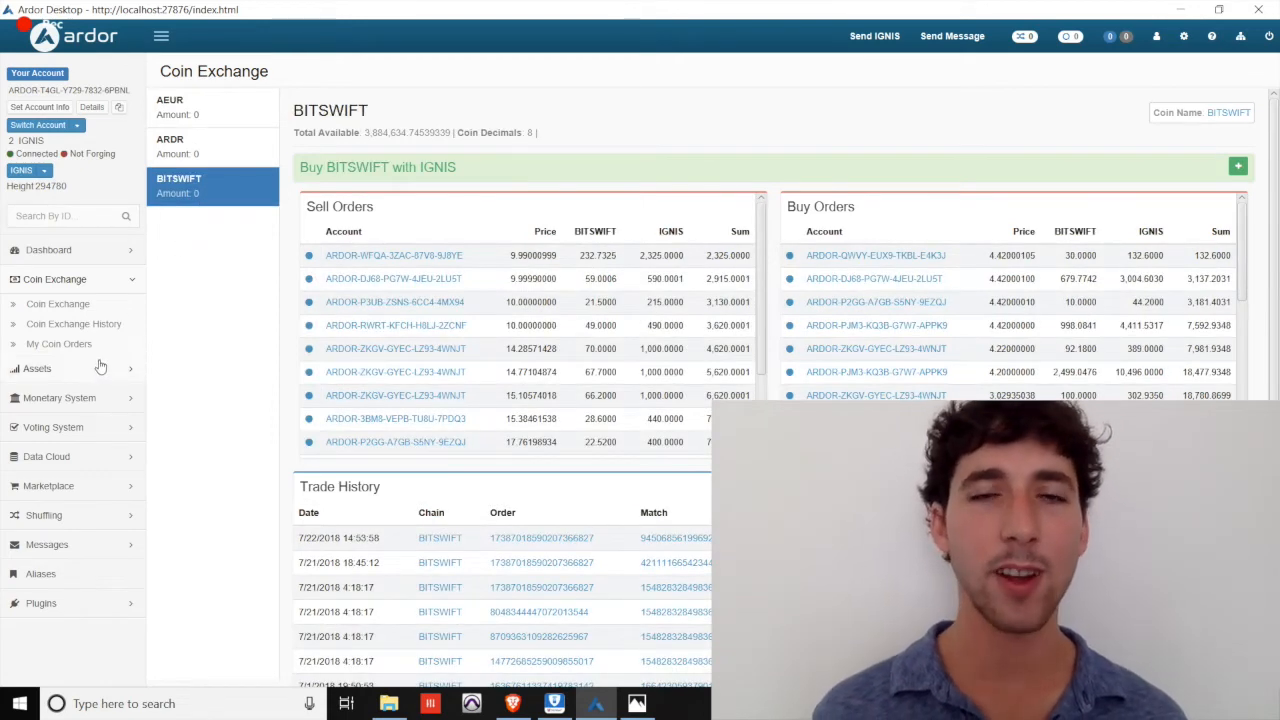
left_click(36, 368)
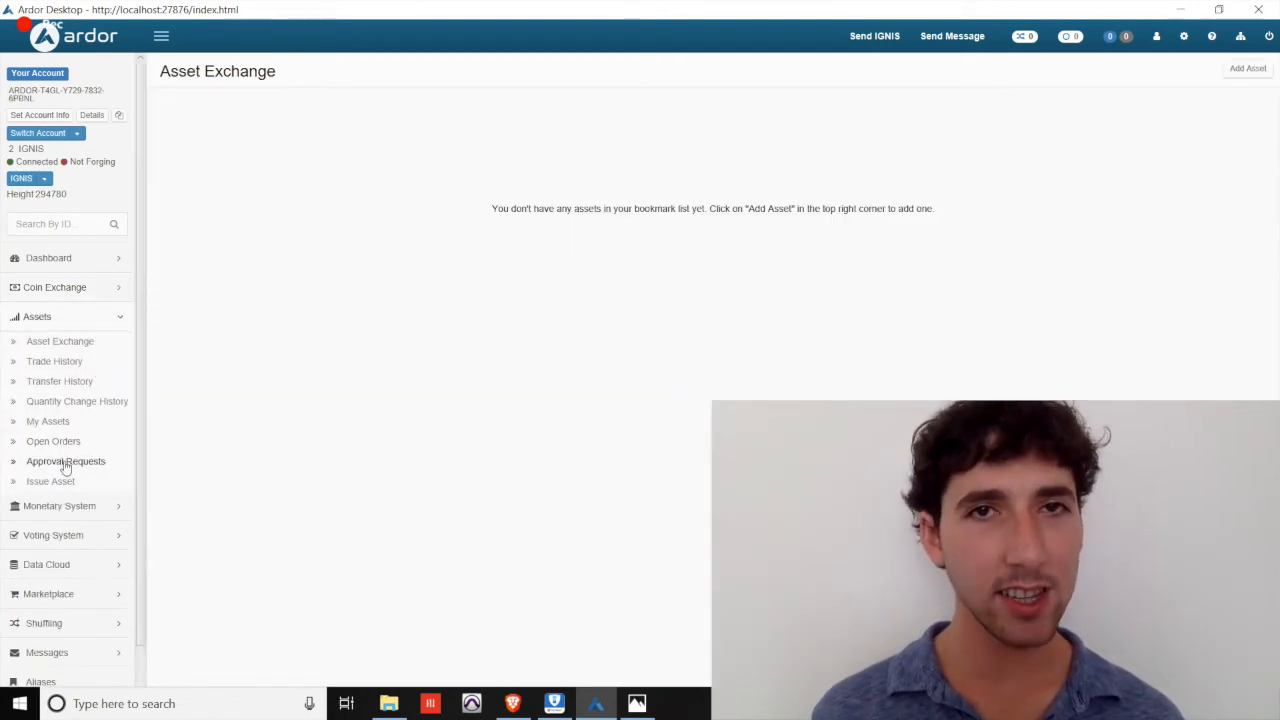
Select the Asset Exchange entry under Assets, showing an empty bookmarked asset list
left_click(59, 505)
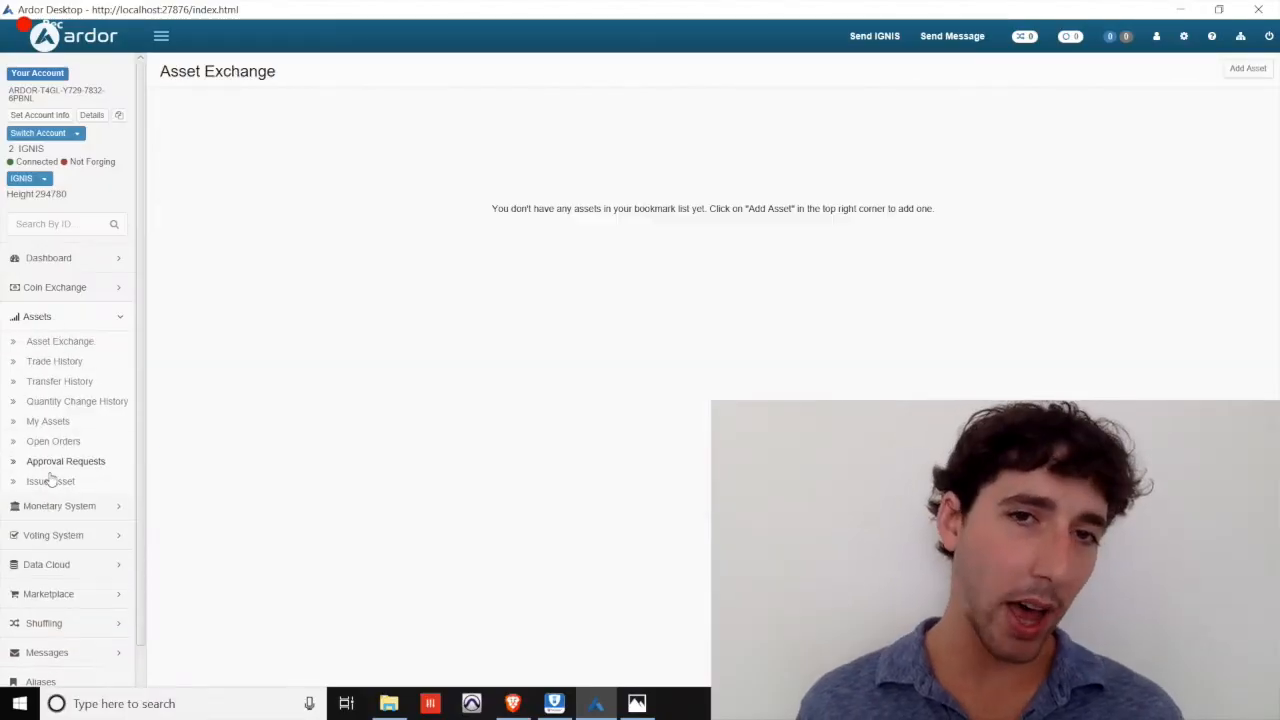
Review the Issue Asset form with its Advanced options revealed and scrolled through
left_click(50, 481)
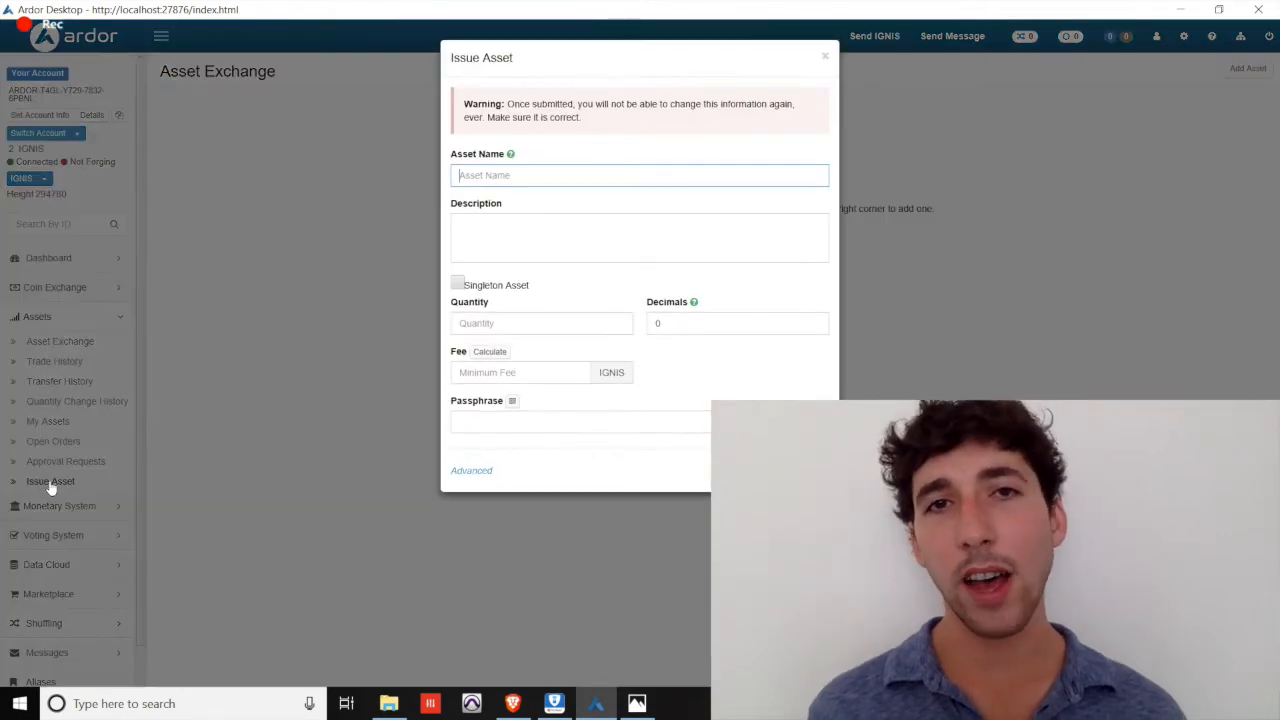
mouse_move(224, 368)
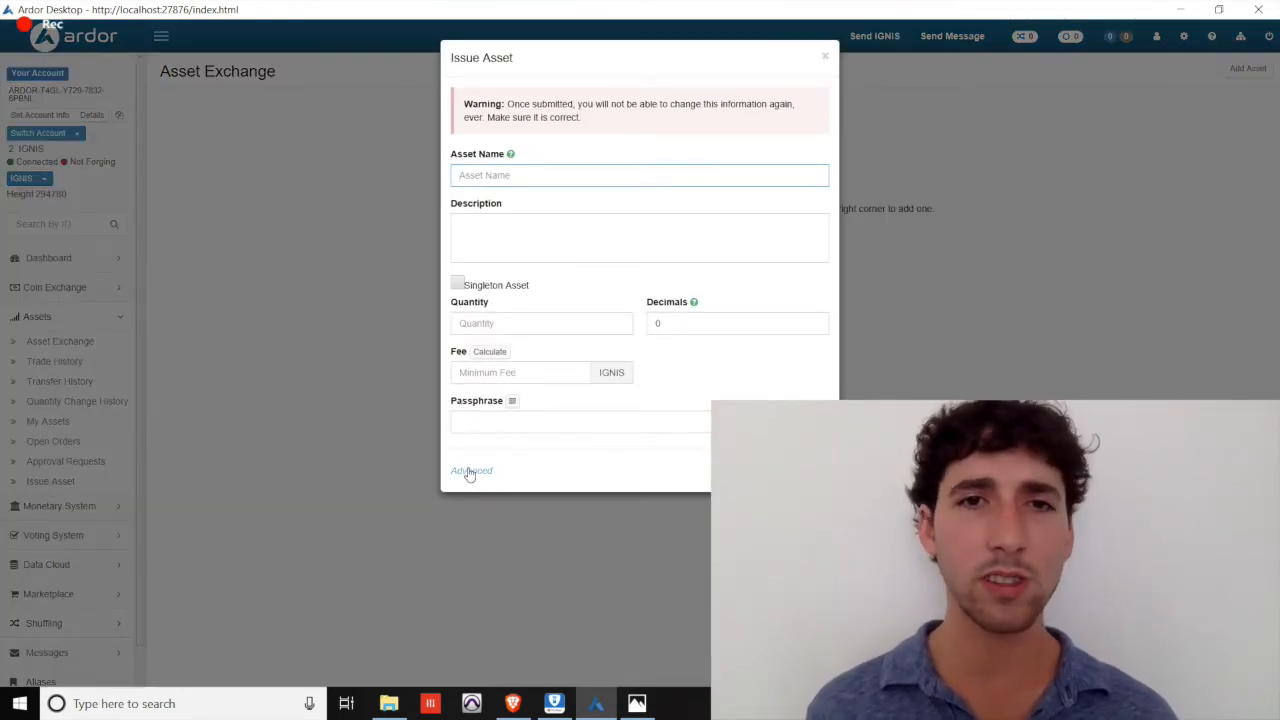
left_click(471, 470)
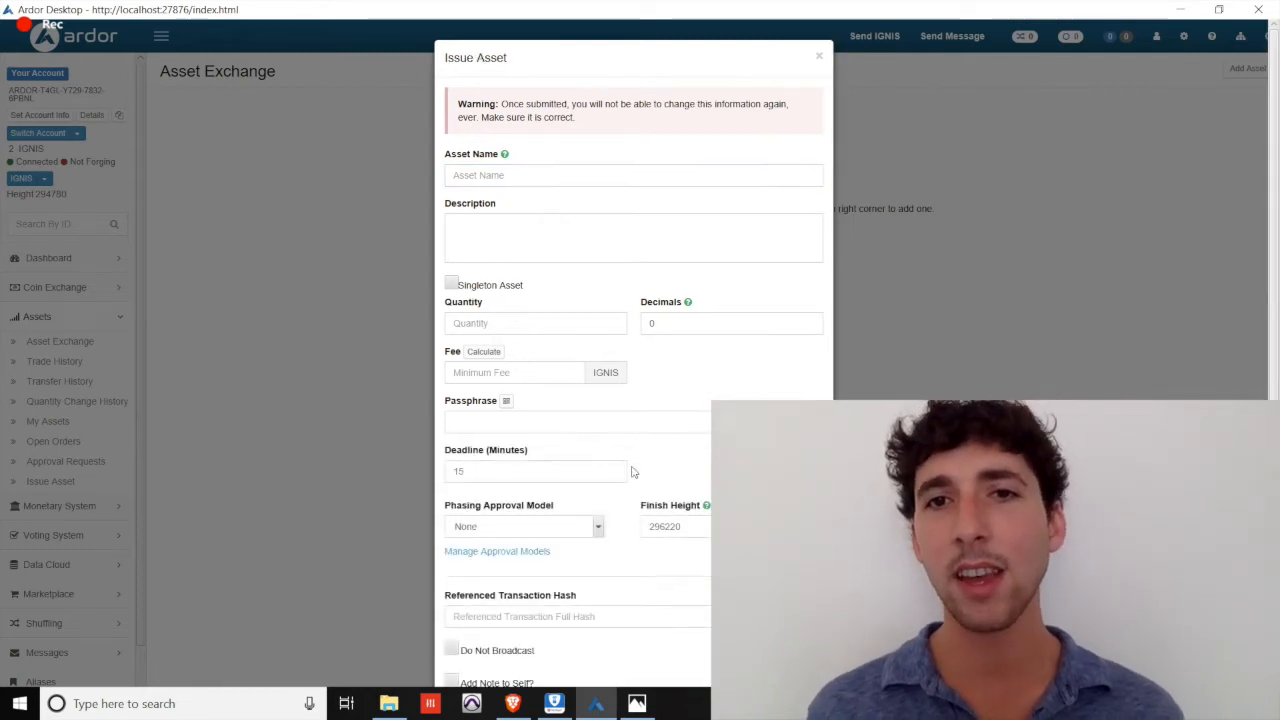
mouse_move(1248, 276)
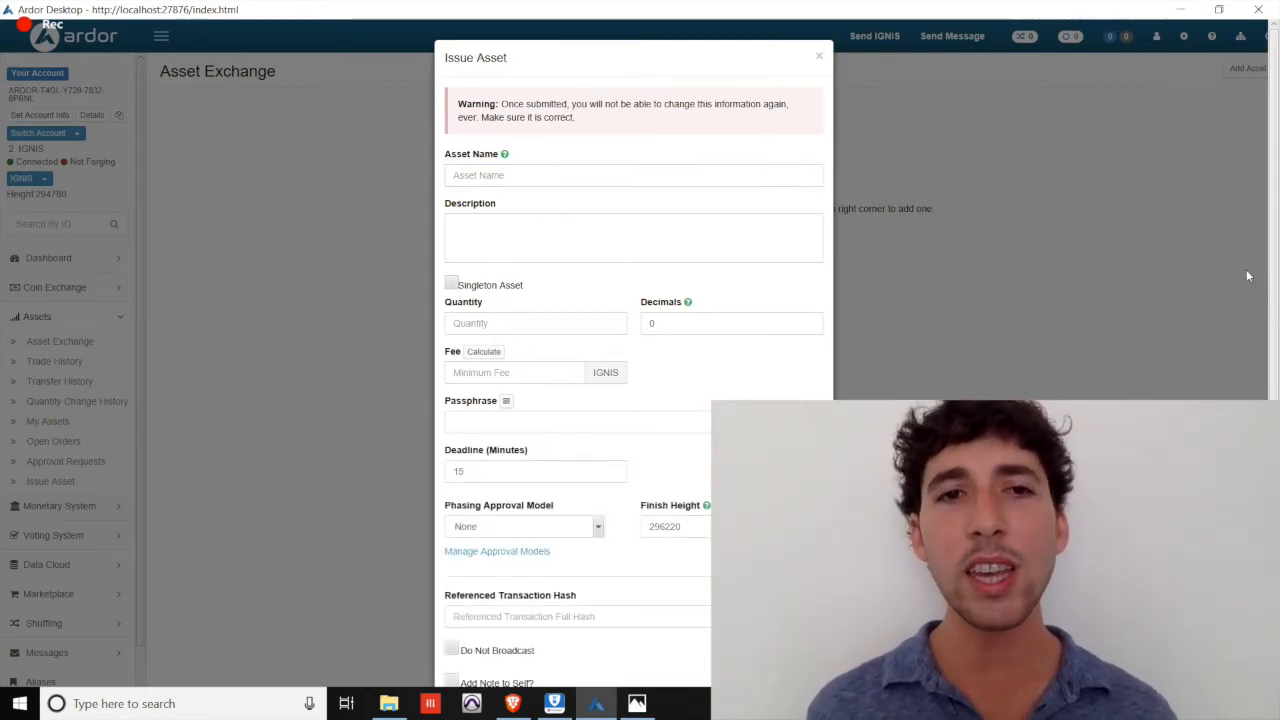
scroll("down", 3)
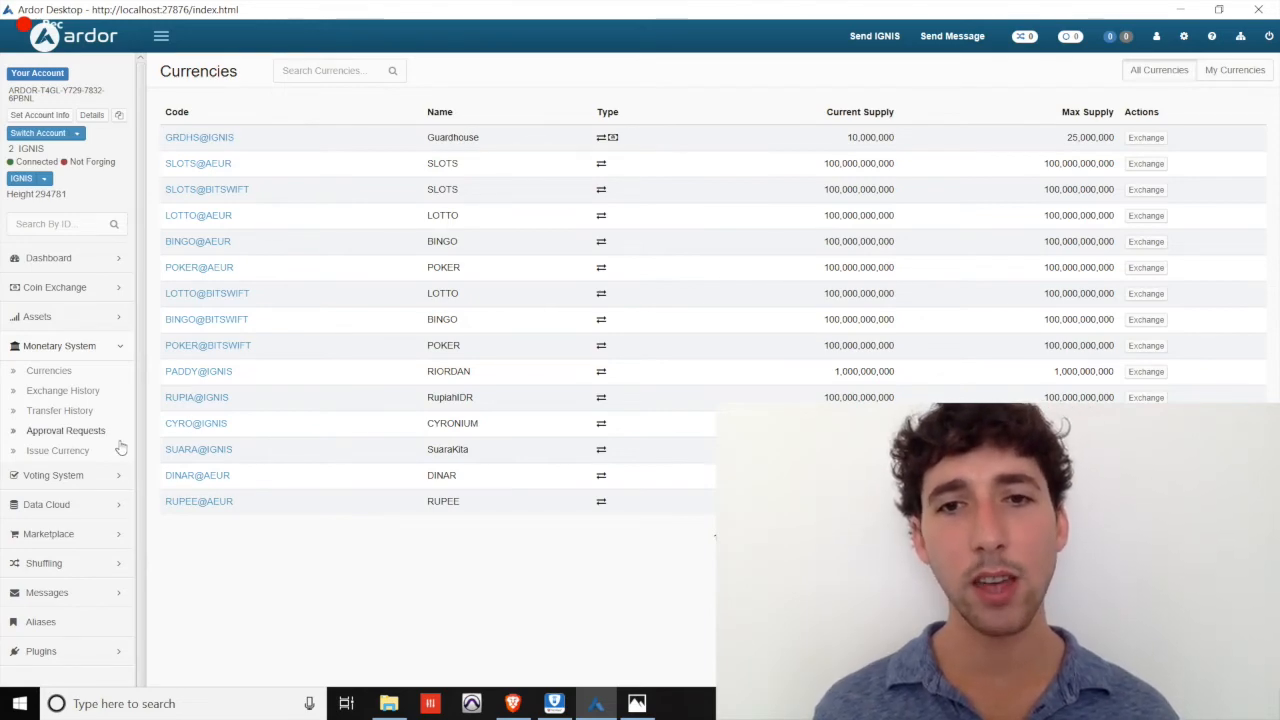
View the empty Issue Currency form and close it again
left_click(57, 450)
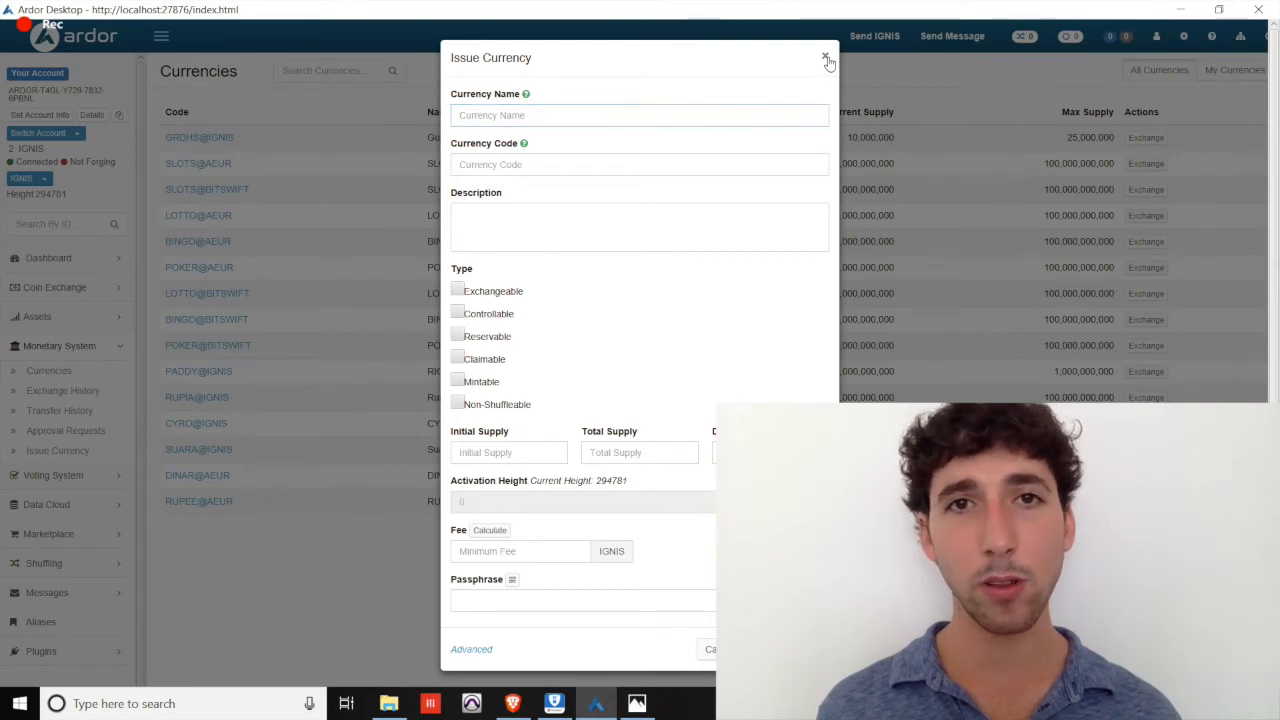
left_click(825, 57)
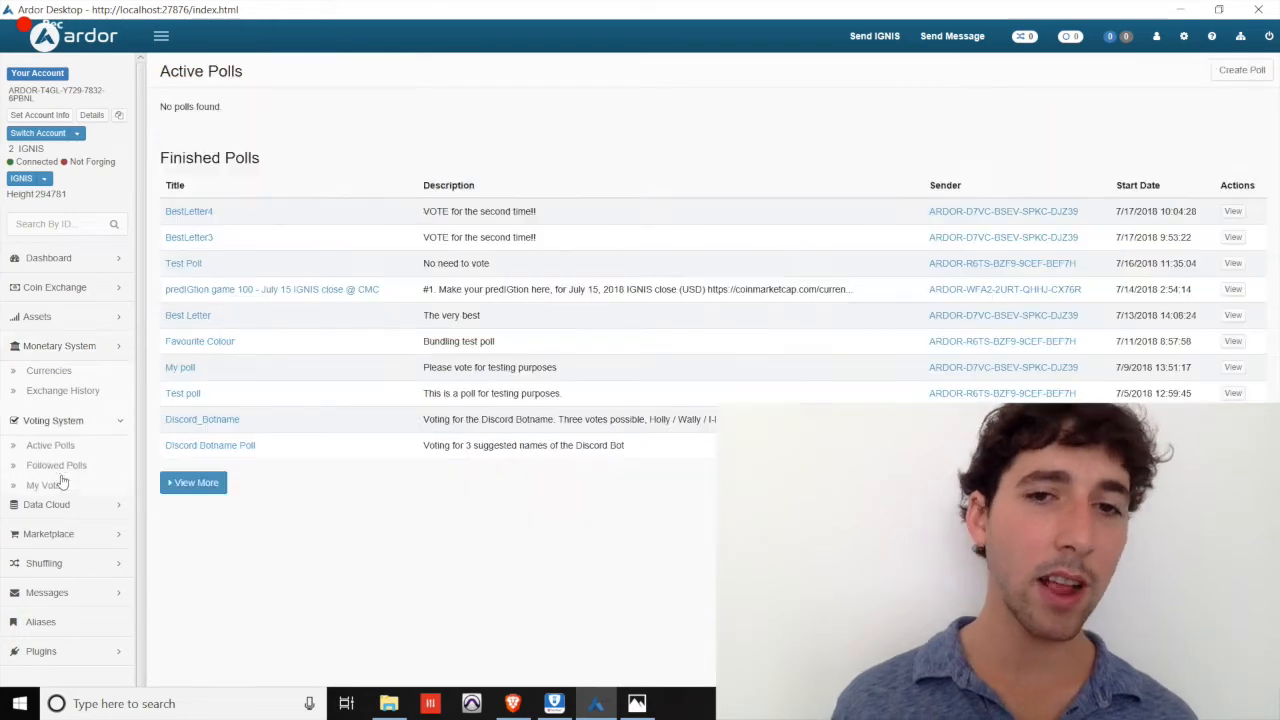
Go to the Voting System polls and bring up the blank Create Poll form
left_click(53, 375)
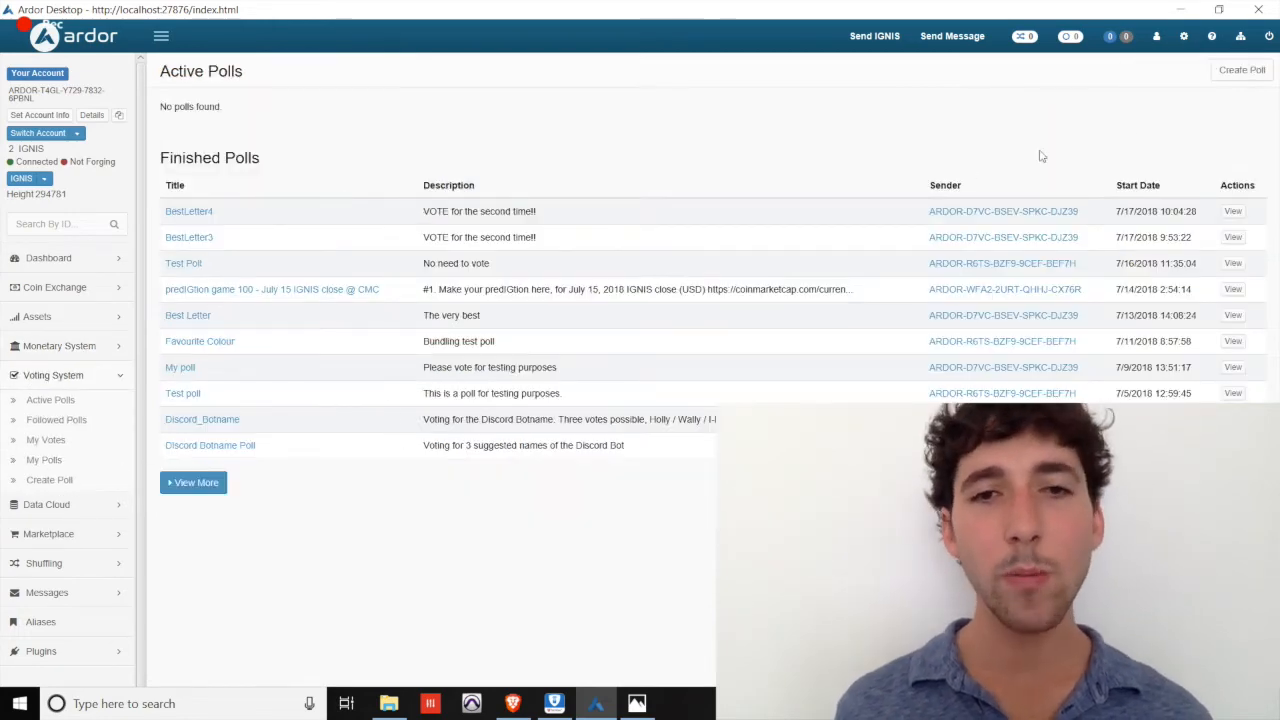
left_click(1241, 69)
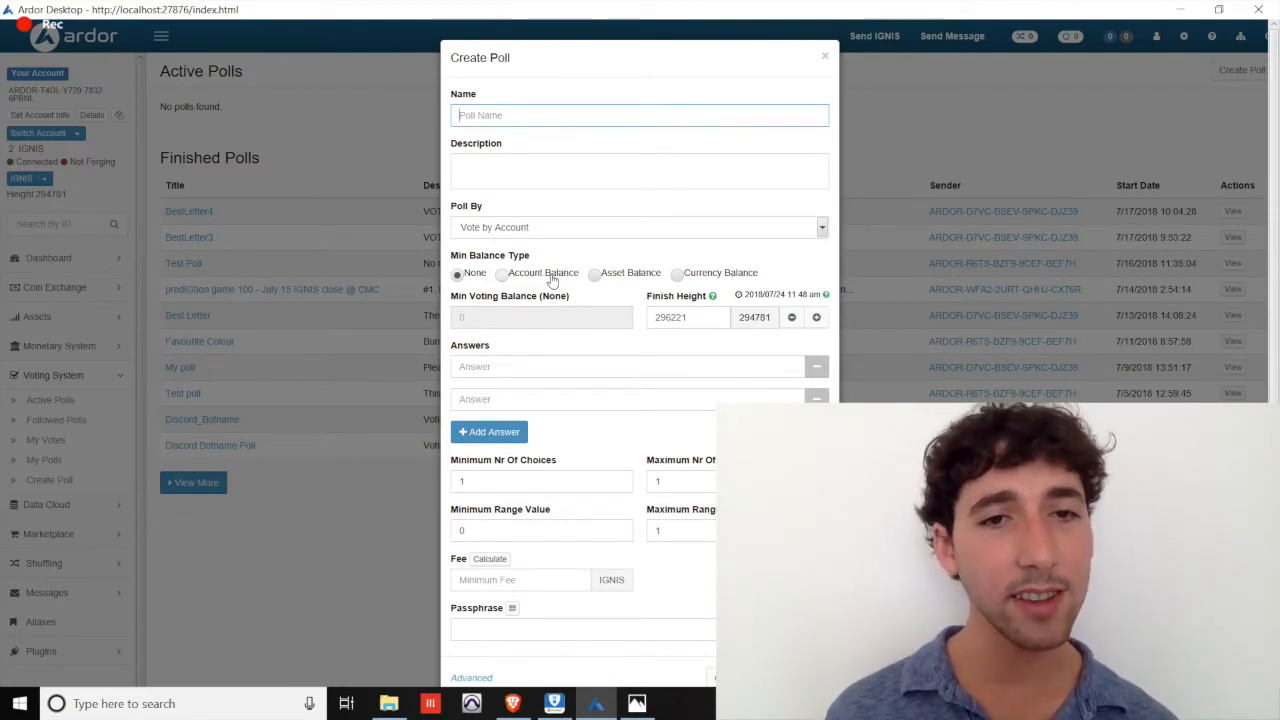
mouse_move(603, 283)
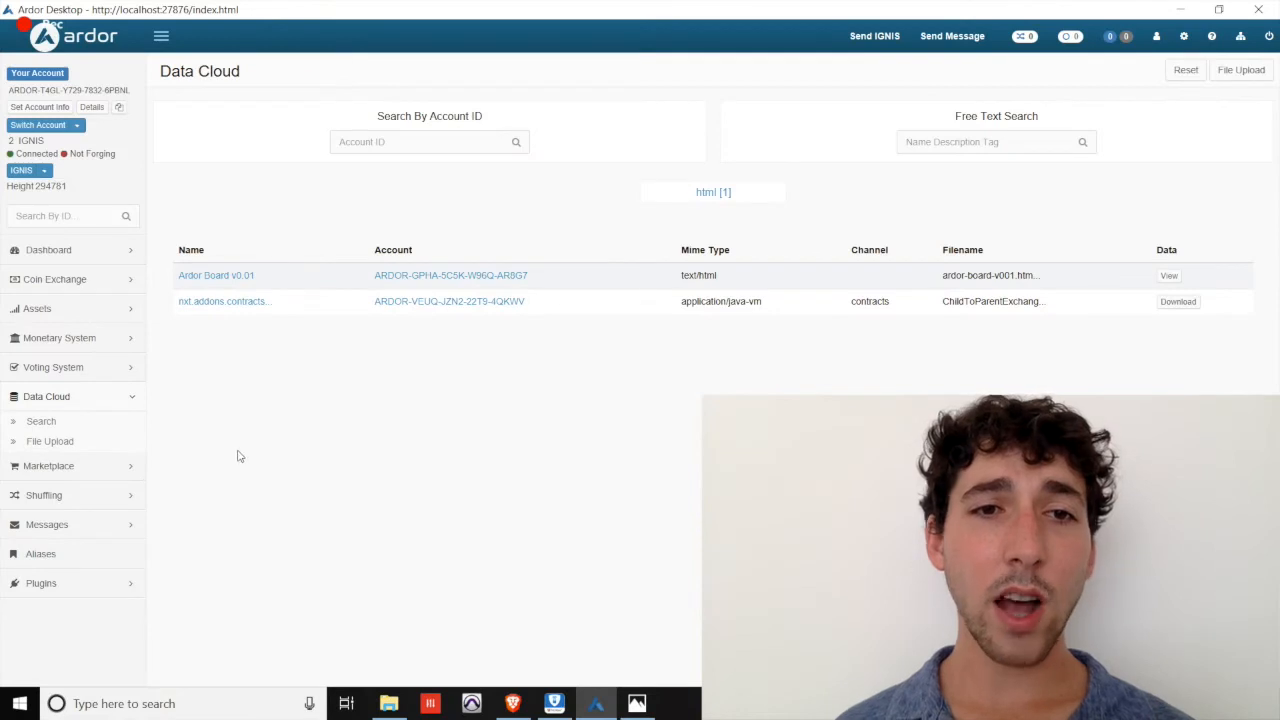
mouse_move(1203, 206)
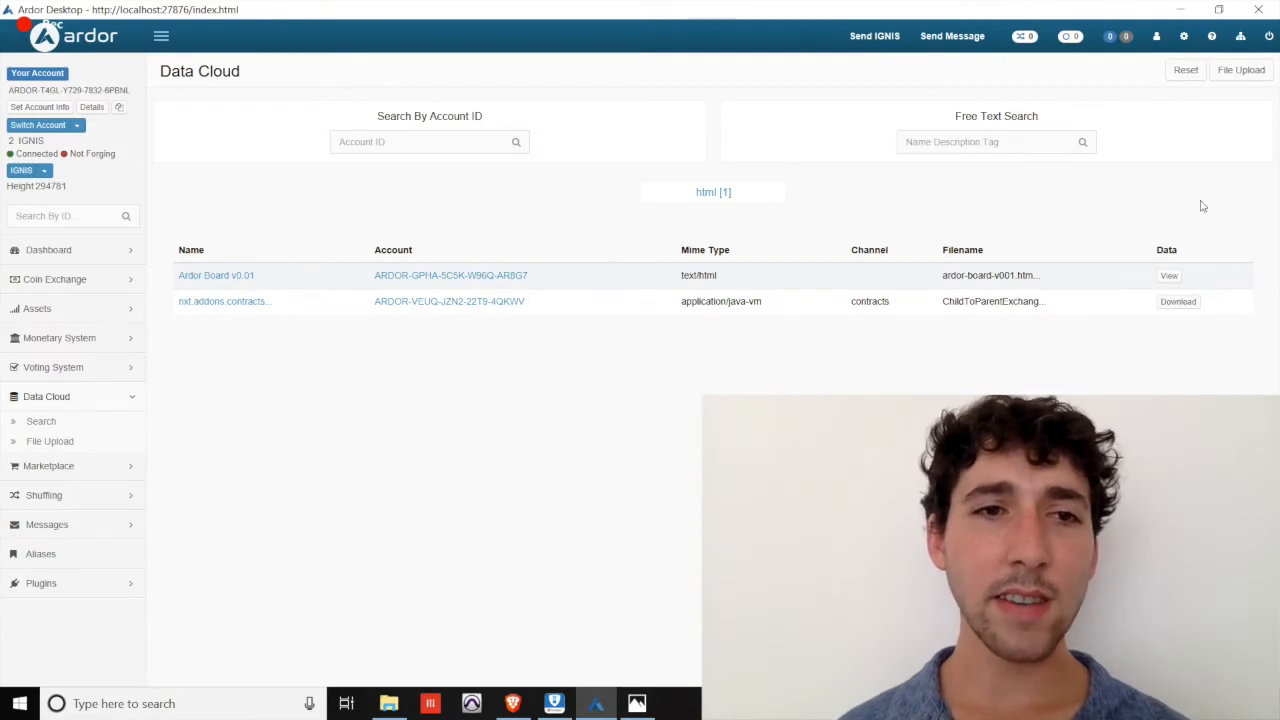
View the Data Cloud File Upload form and the shufflings, then go to My Messages
left_click(1241, 69)
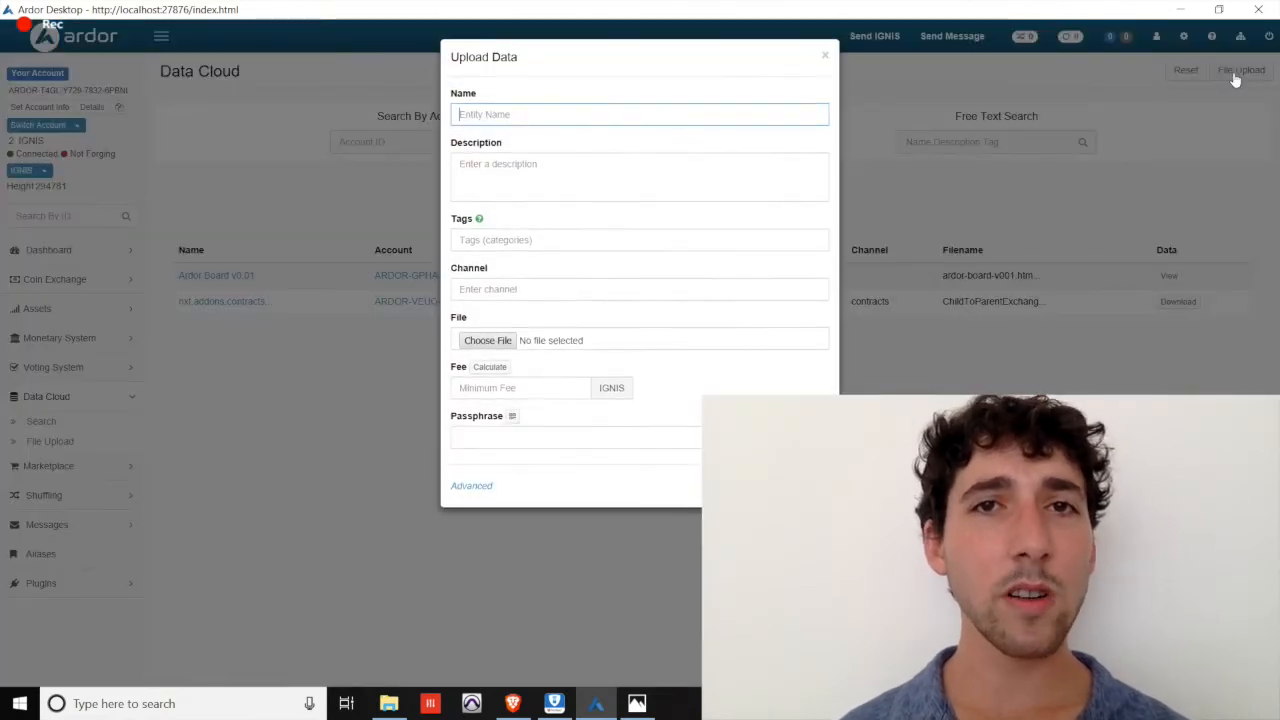
mouse_move(1133, 187)
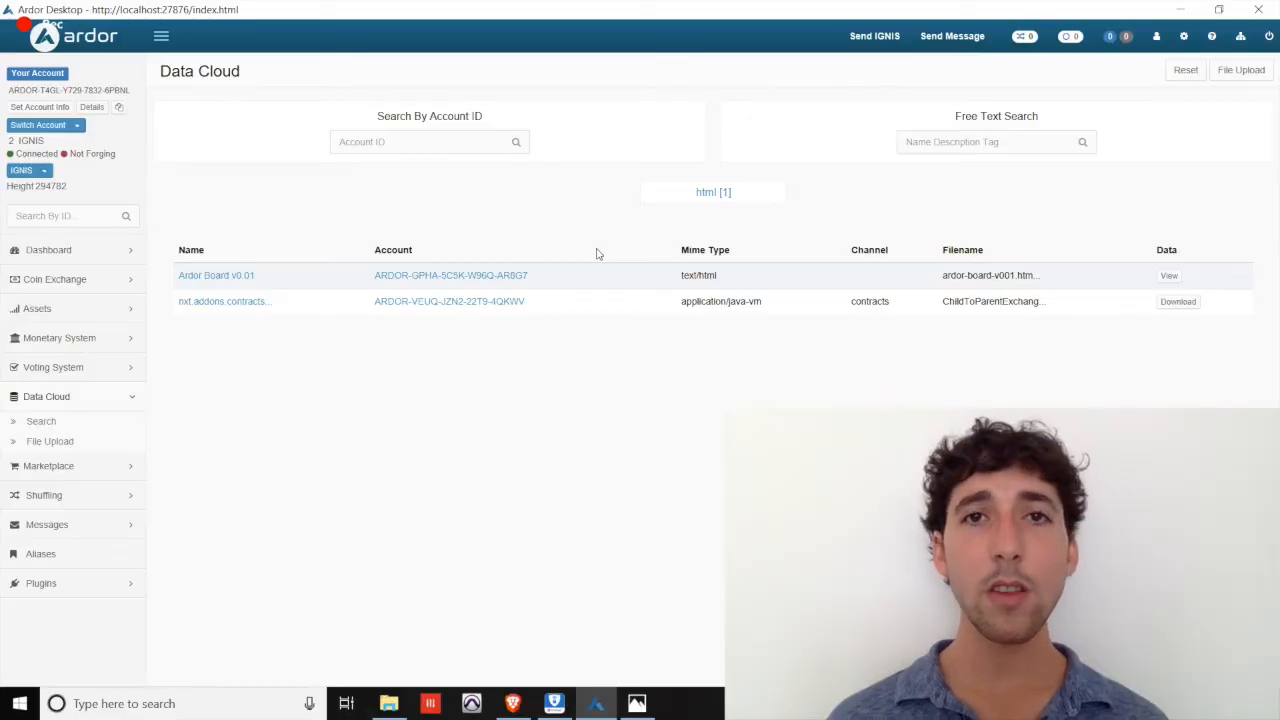
mouse_move(194, 419)
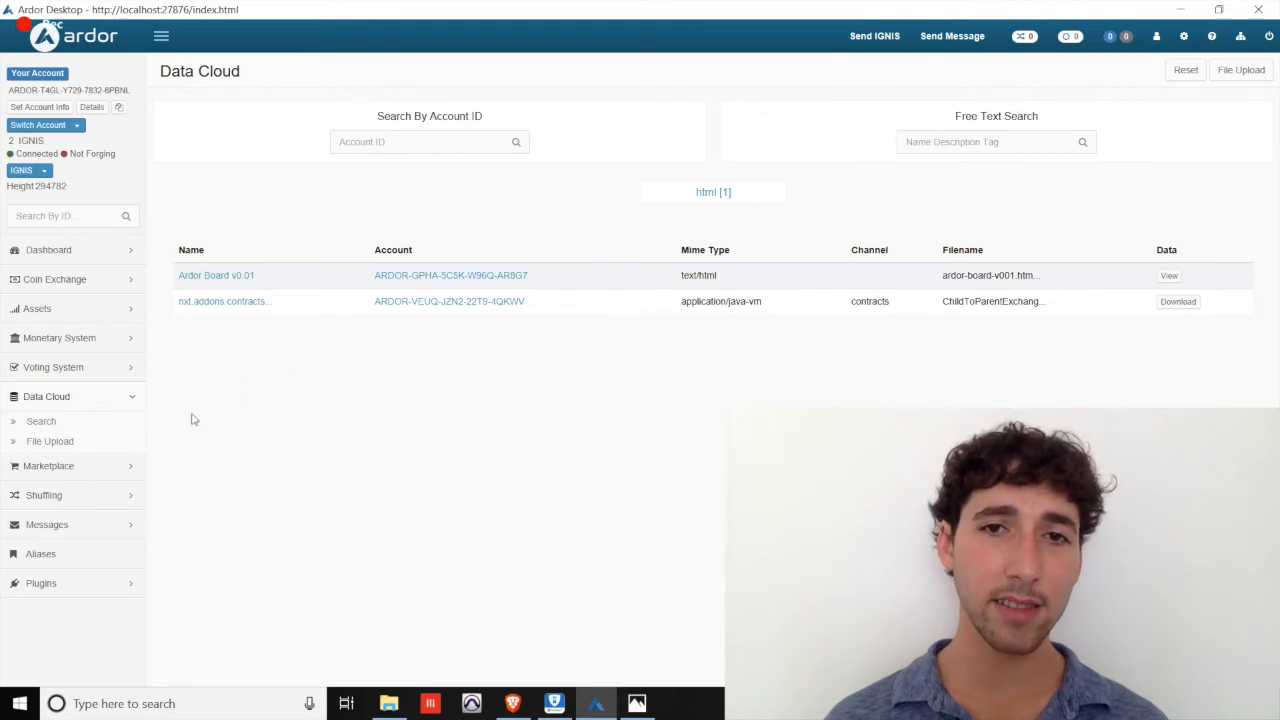
left_click(48, 465)
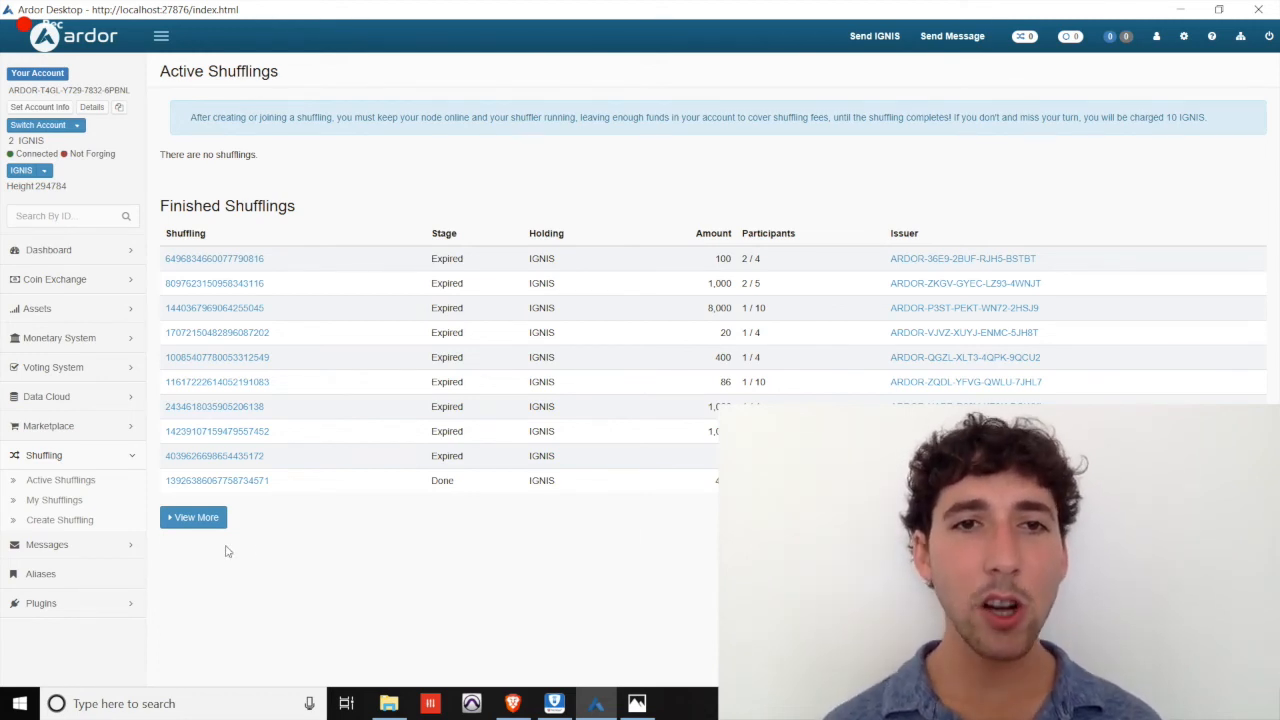
left_click(47, 484)
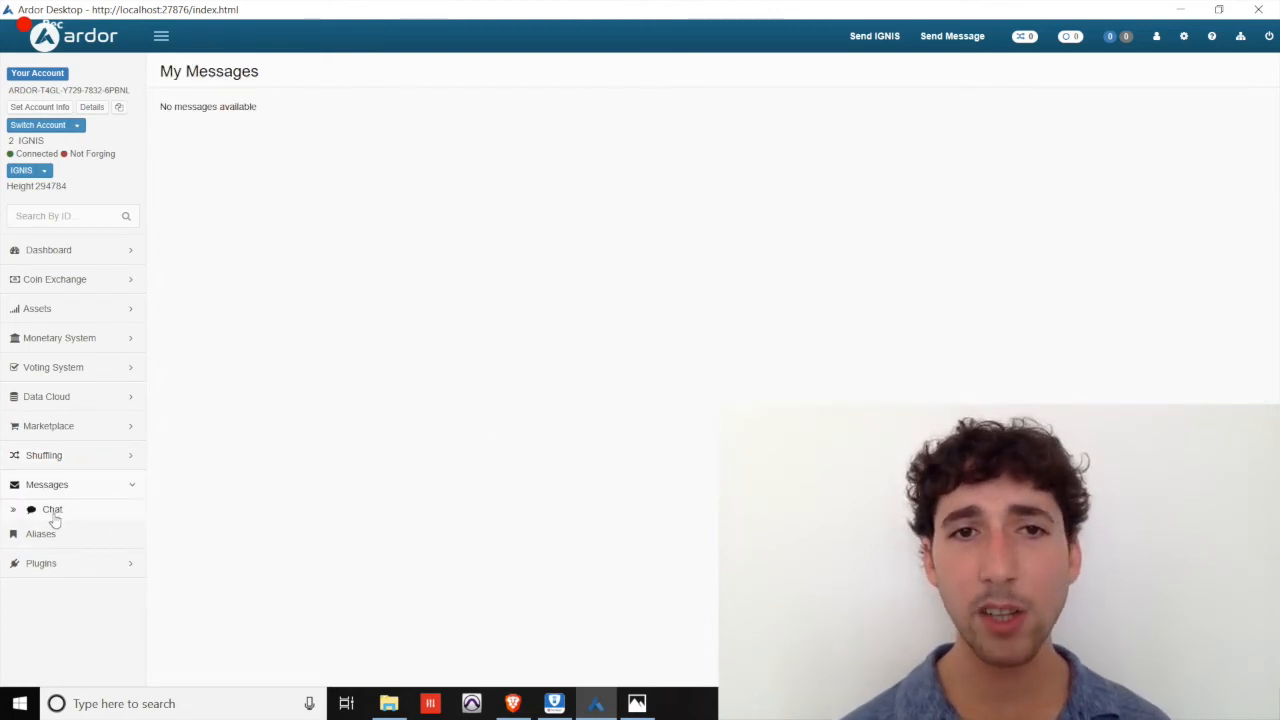
Show the Aliases page, which lists no registered aliases yet
left_click(52, 510)
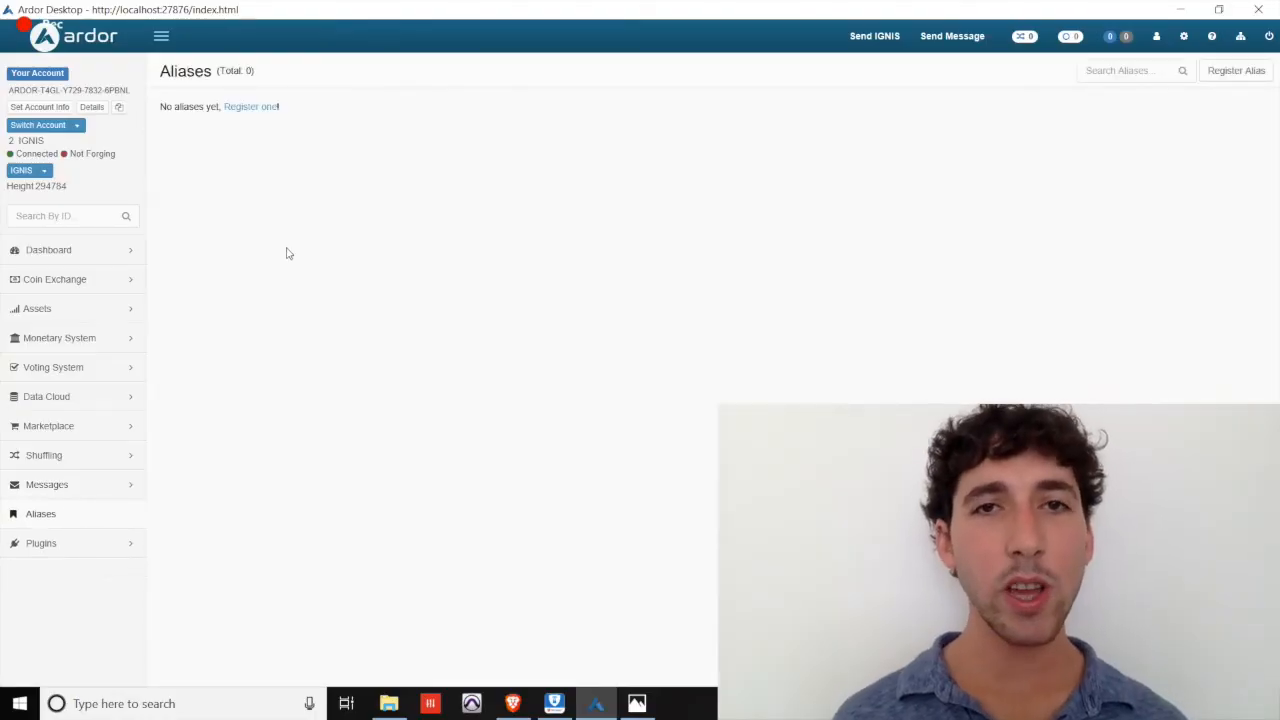
mouse_move(488, 196)
type("ignis")
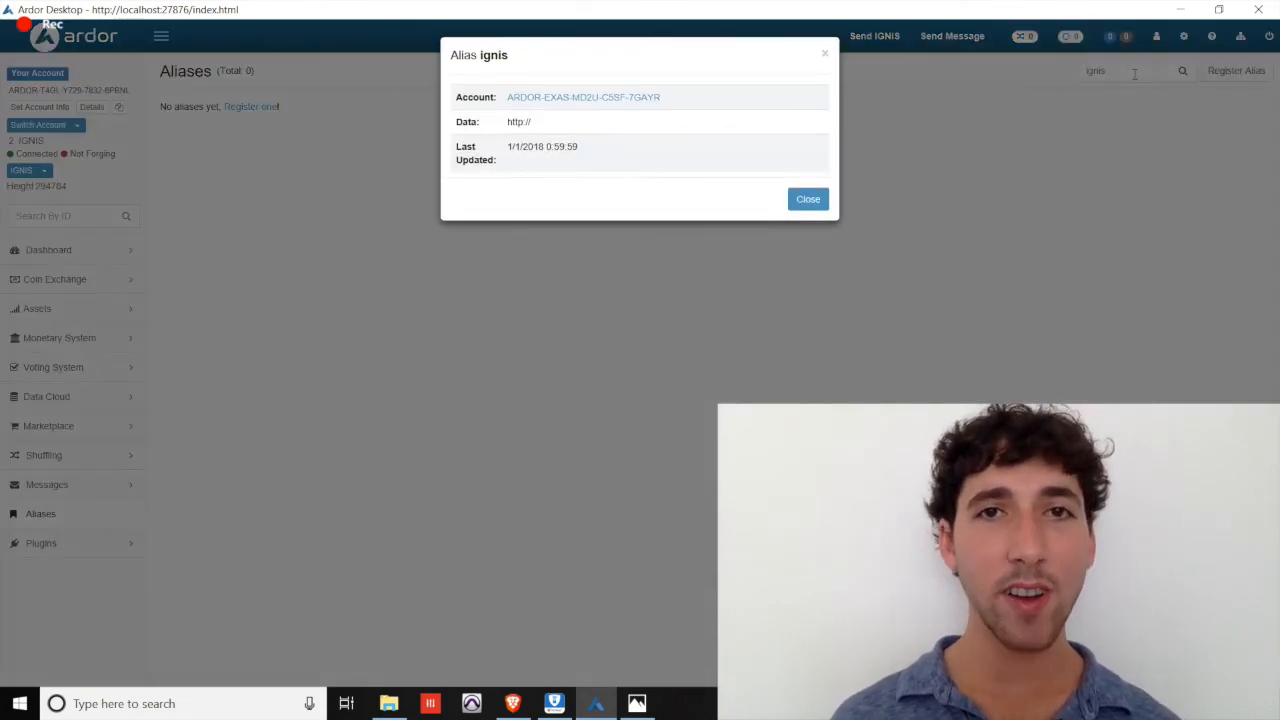
Close the details dialog for the alias 'ignis', returning to the Aliases list
left_click(807, 198)
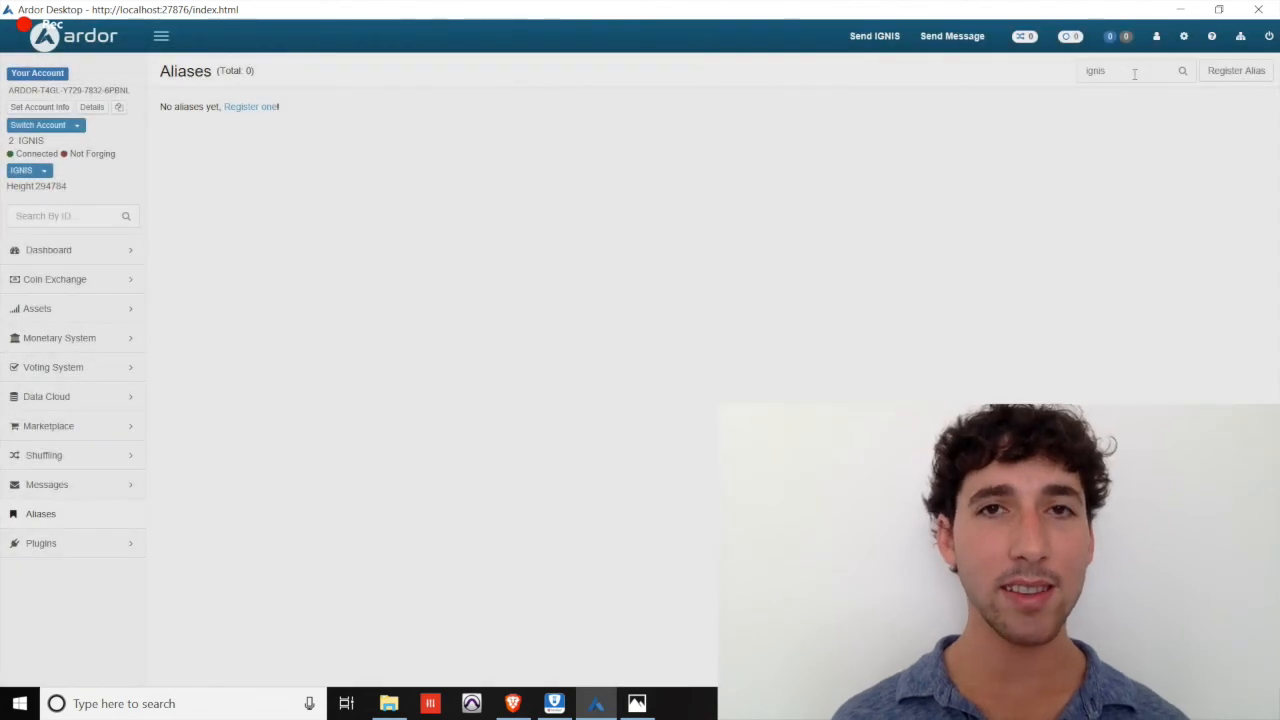